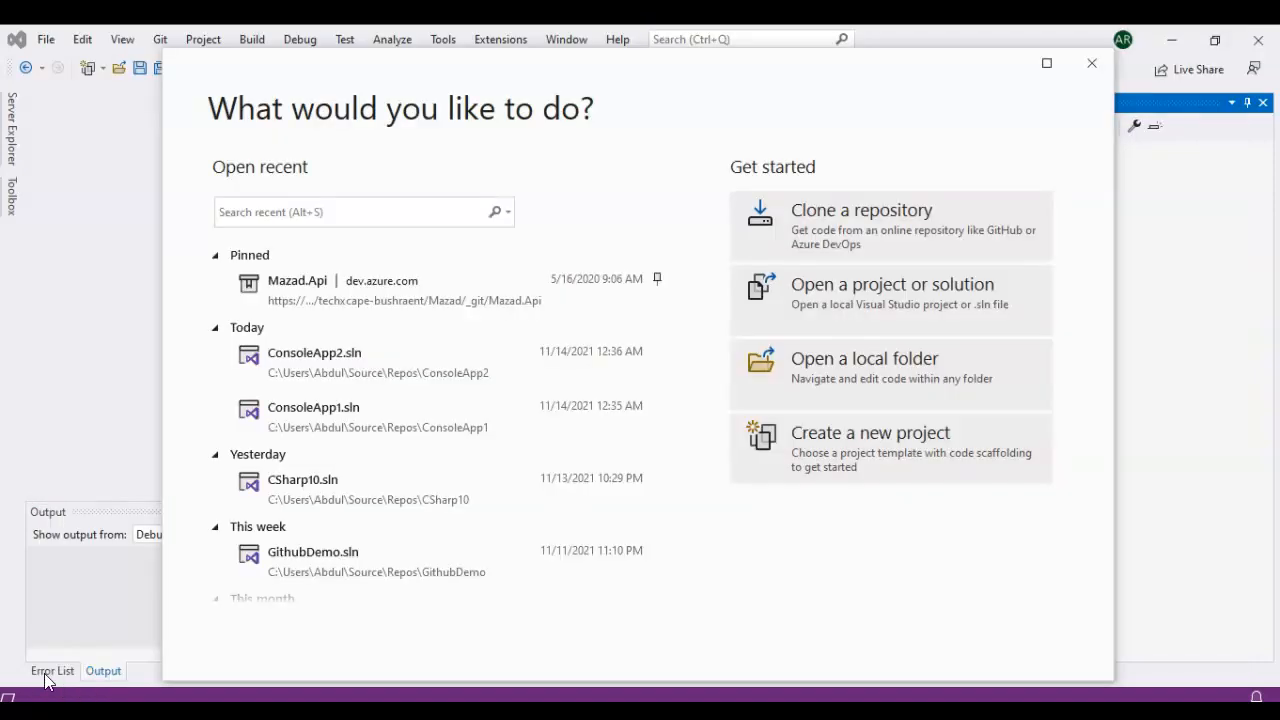
mouse_move(876, 300)
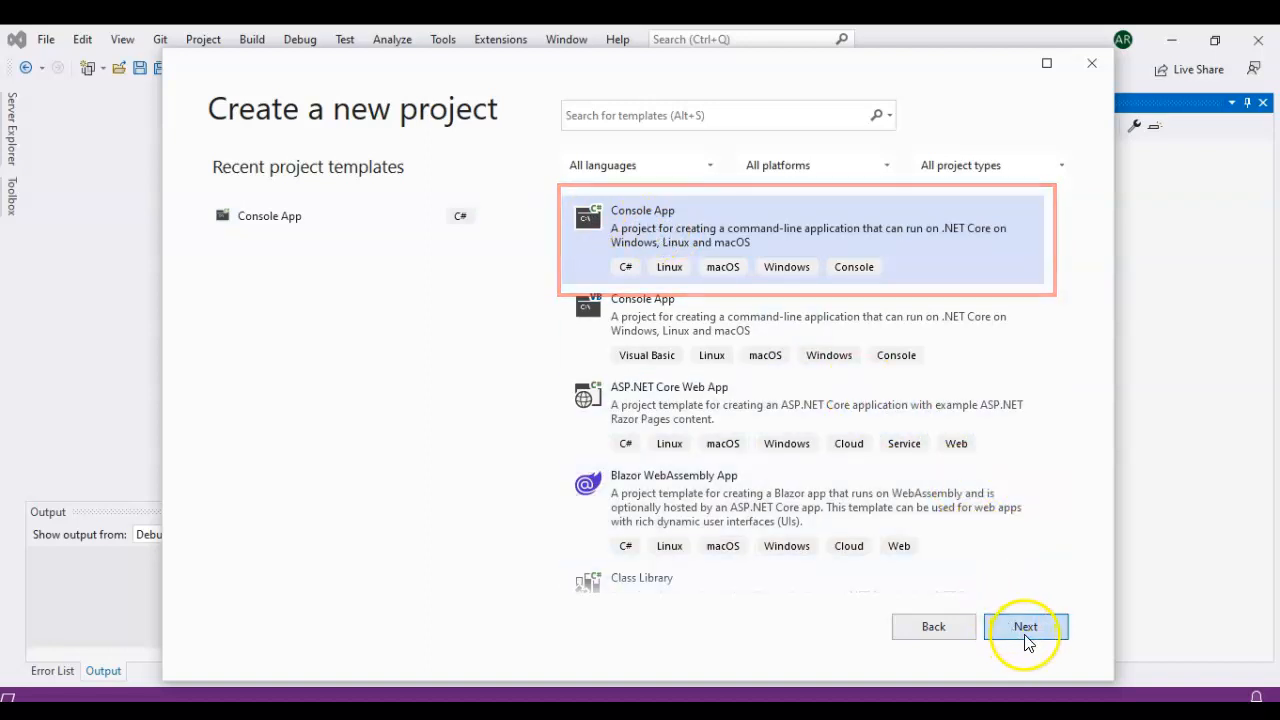
Name the new console project DemoConsole, with the solution name matching.
click(1024, 626)
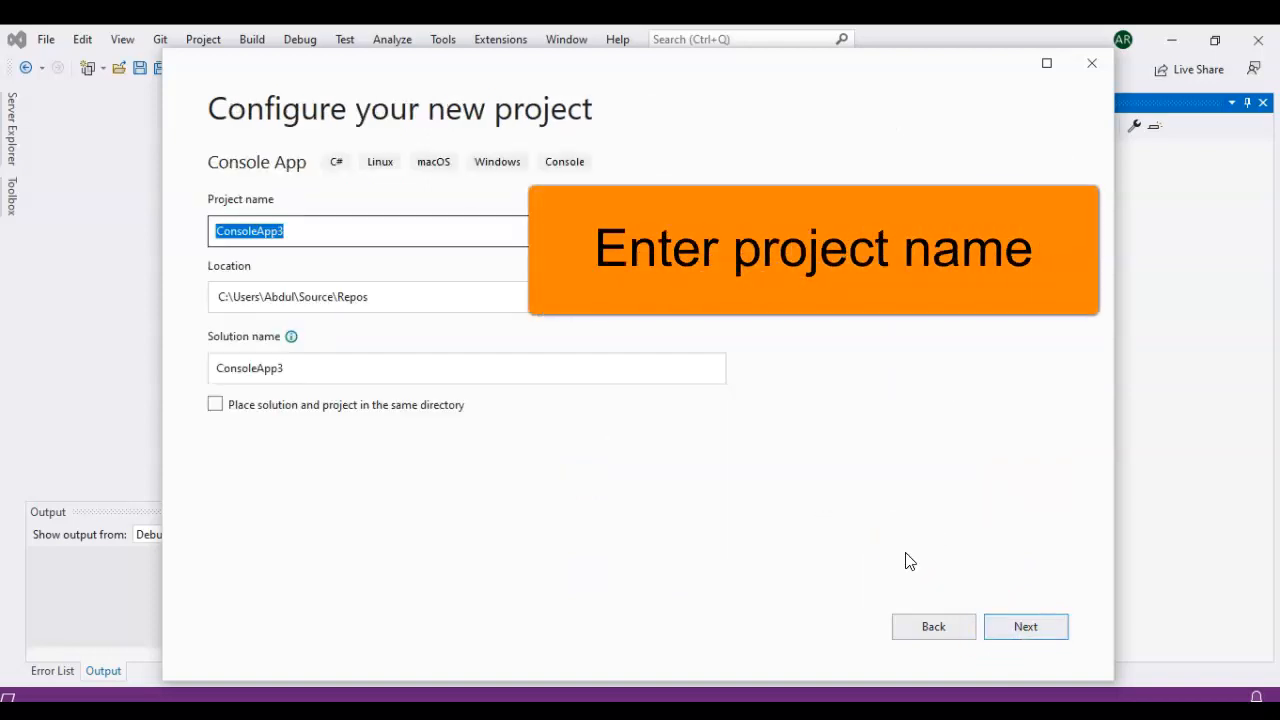
text(Dem)
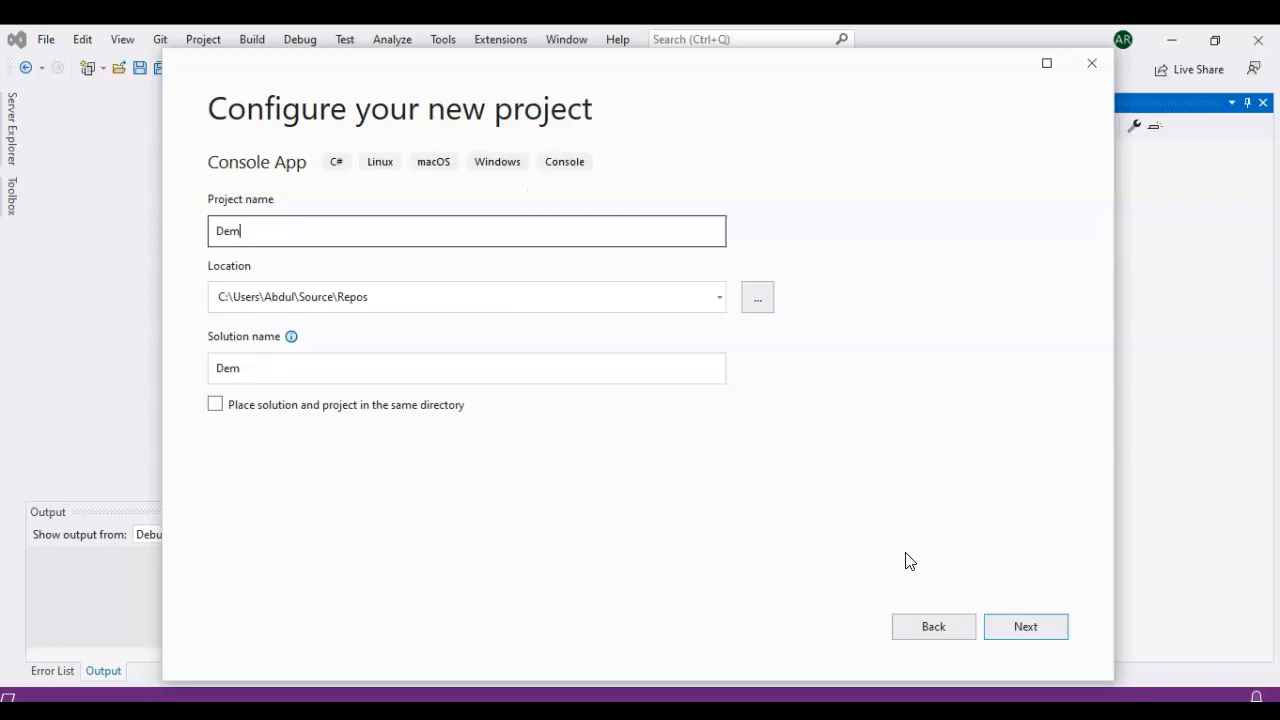
text(oConso)
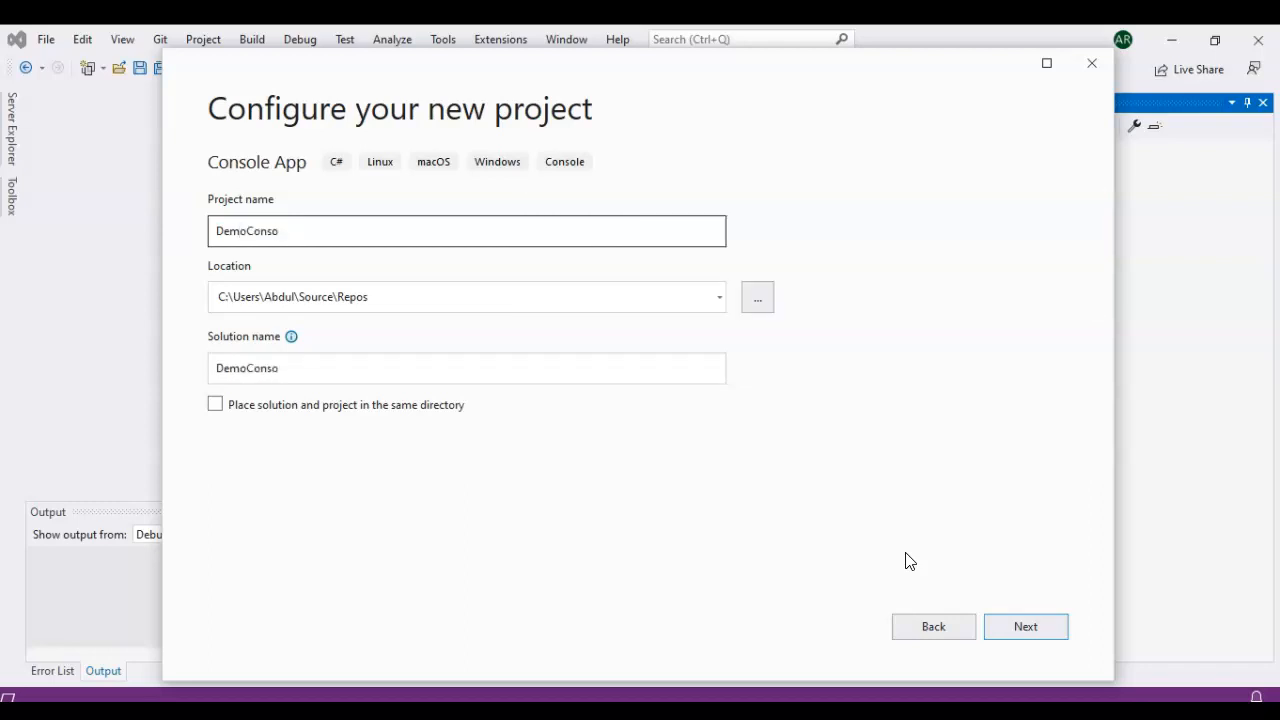
text(le)
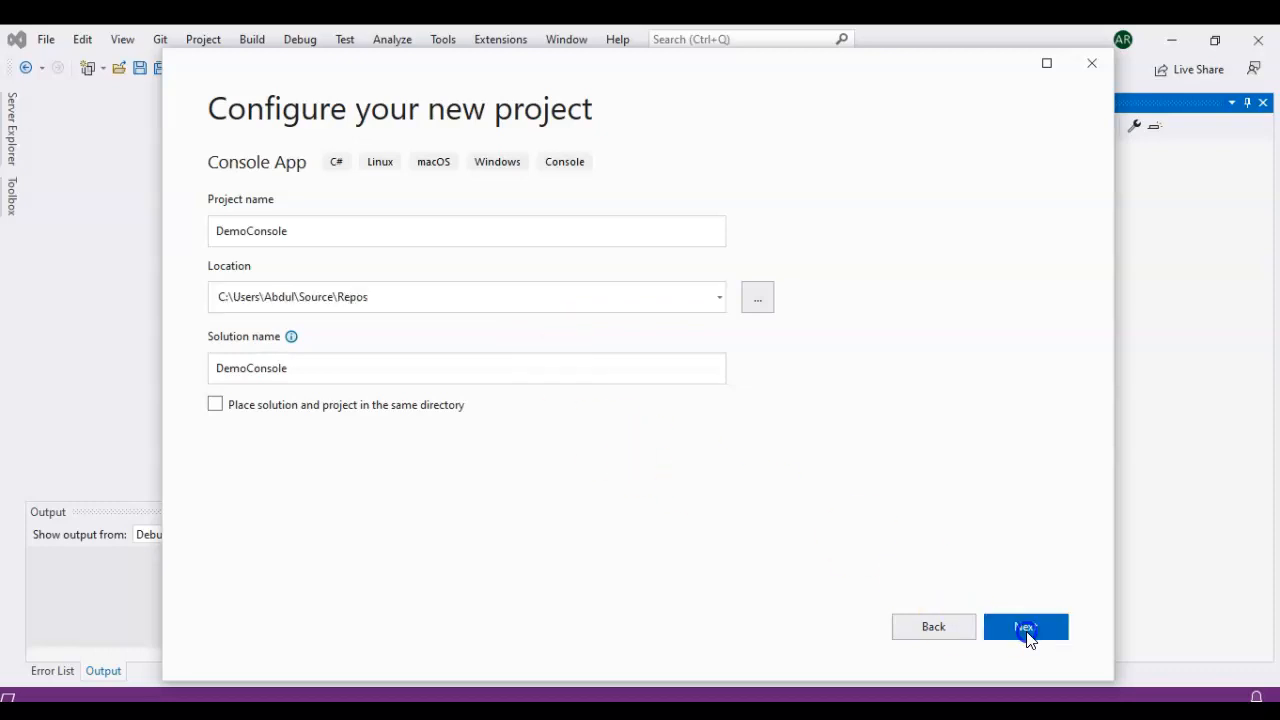
Choose .NET 6.0 (Long-term support) as the target framework instead of .NET 5.0.
click(1024, 626)
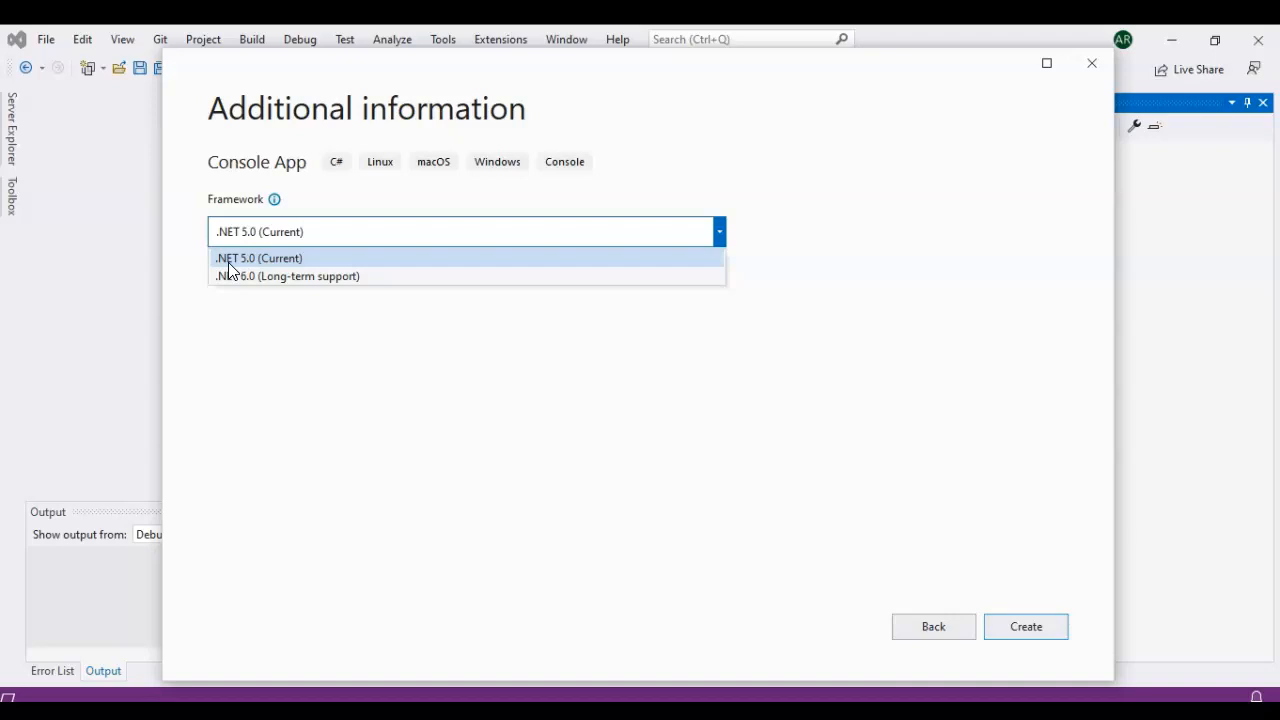
mouse_move(238, 282)
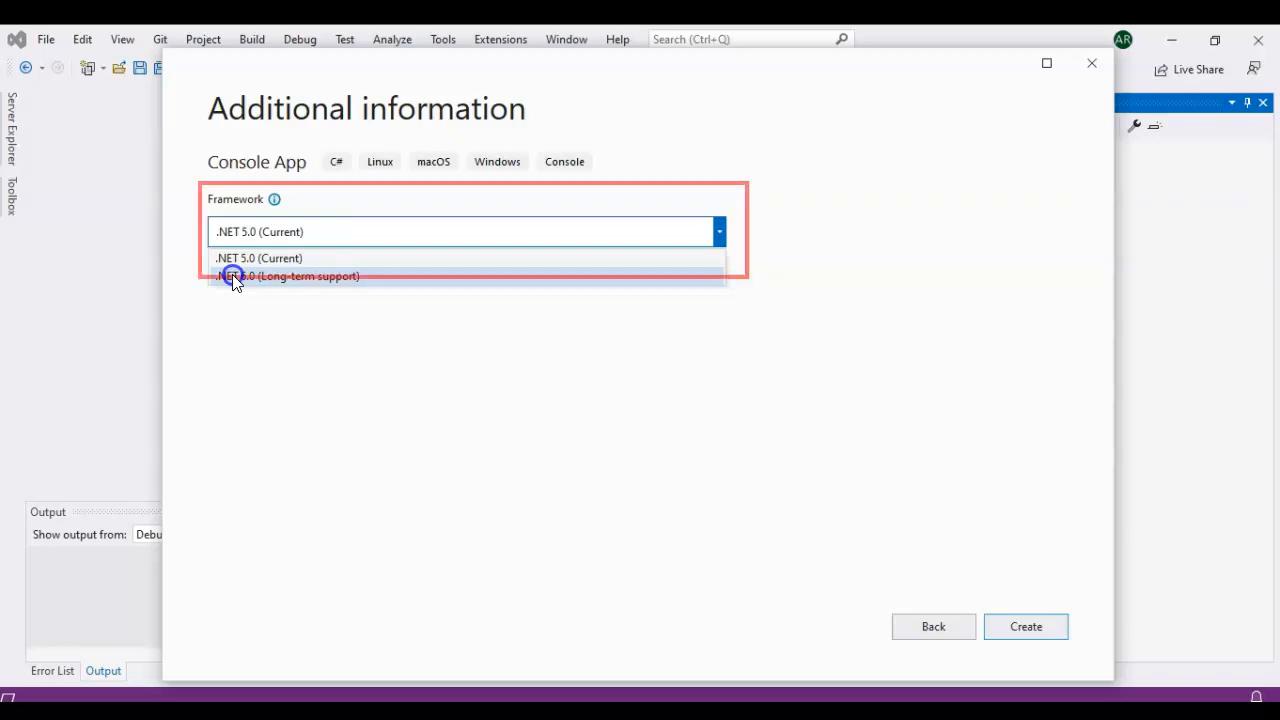
click(288, 276)
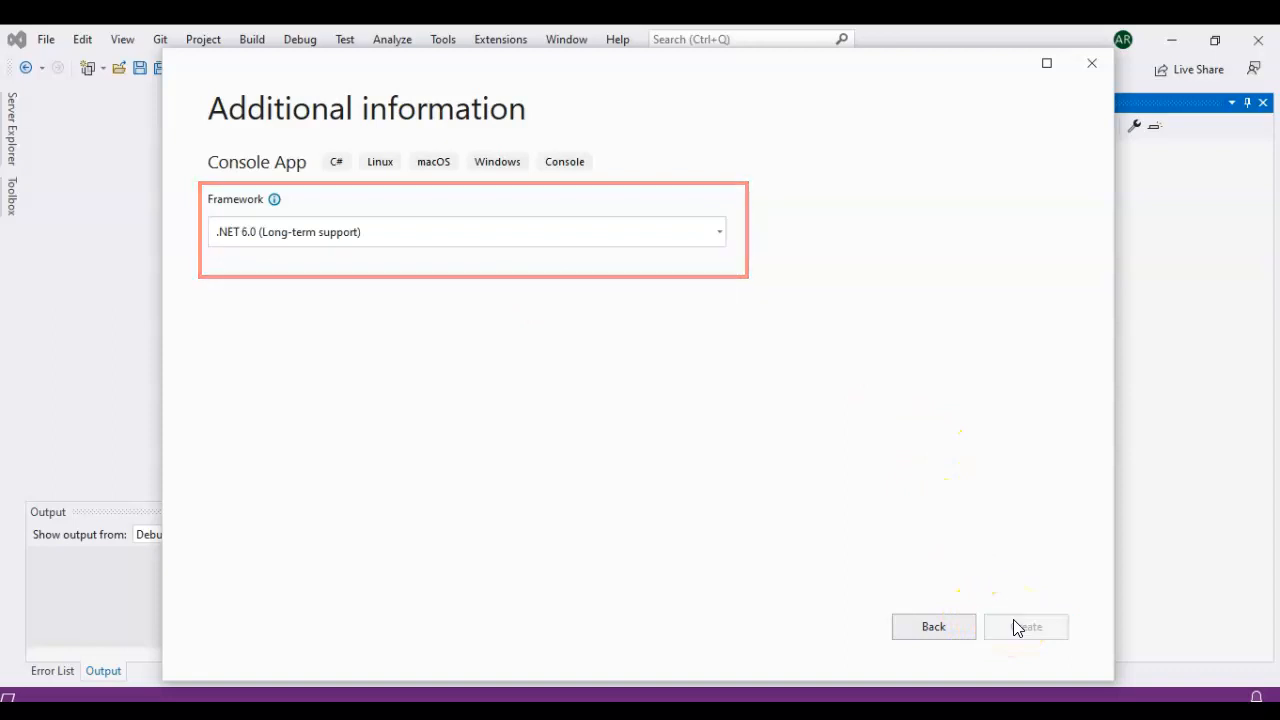
Create the DemoConsole project so Program.cs shows the default Hello World code.
click(1024, 628)
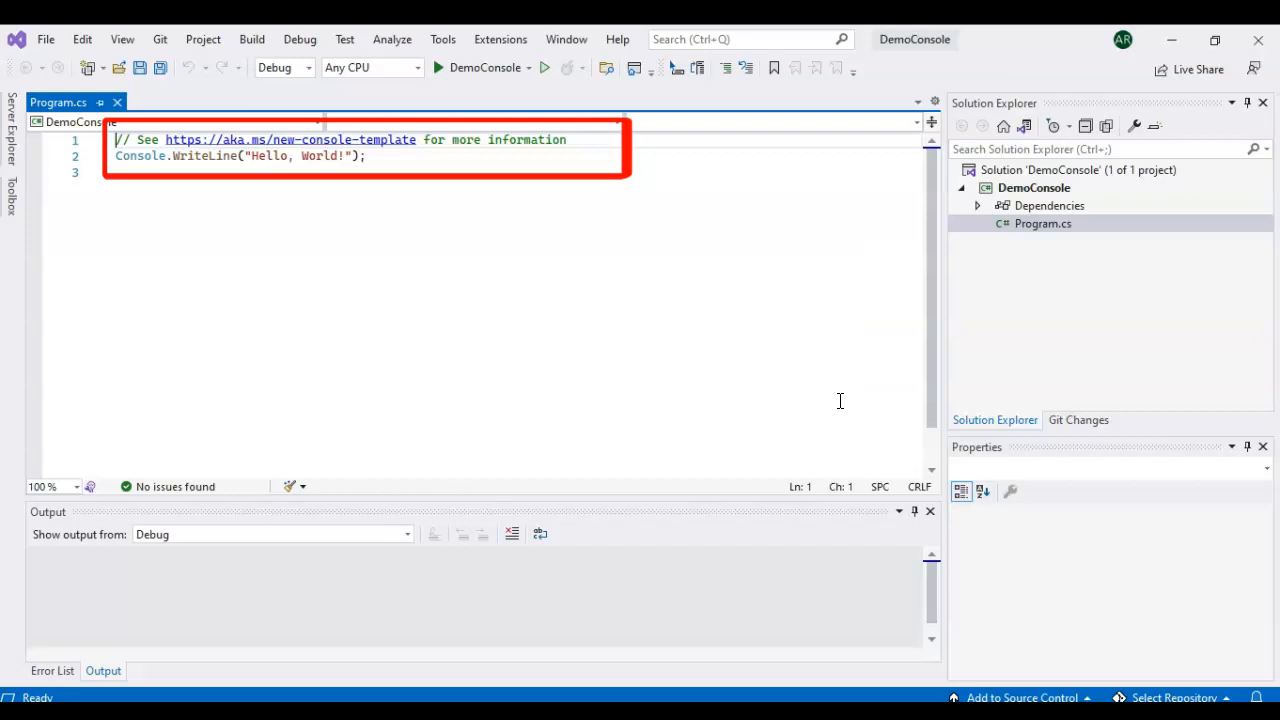
mouse_move(420, 128)
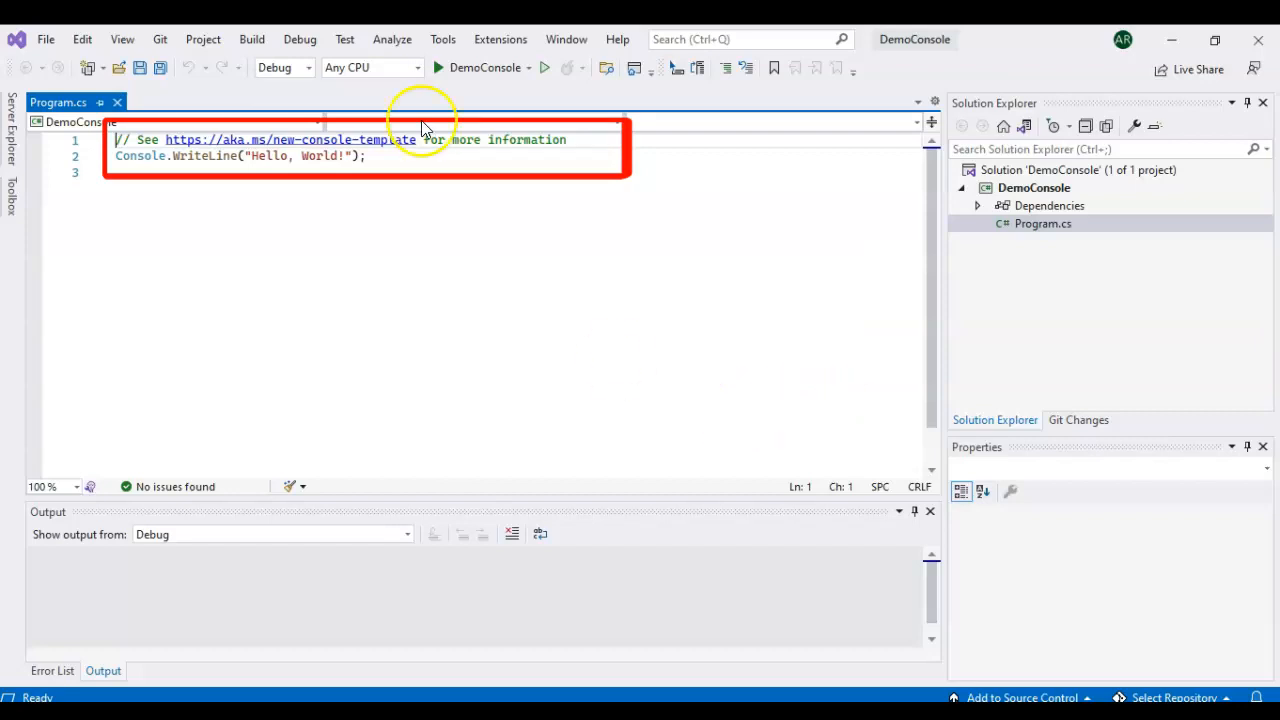
mouse_move(478, 82)
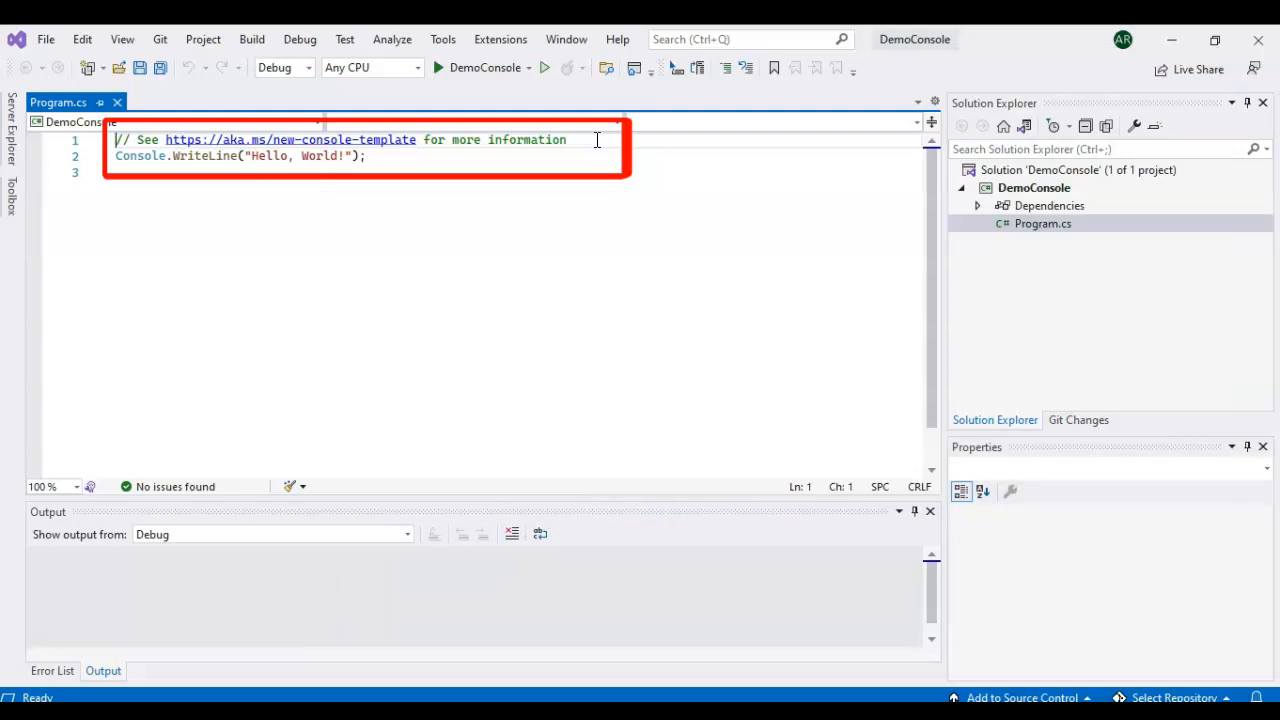
mouse_move(444, 76)
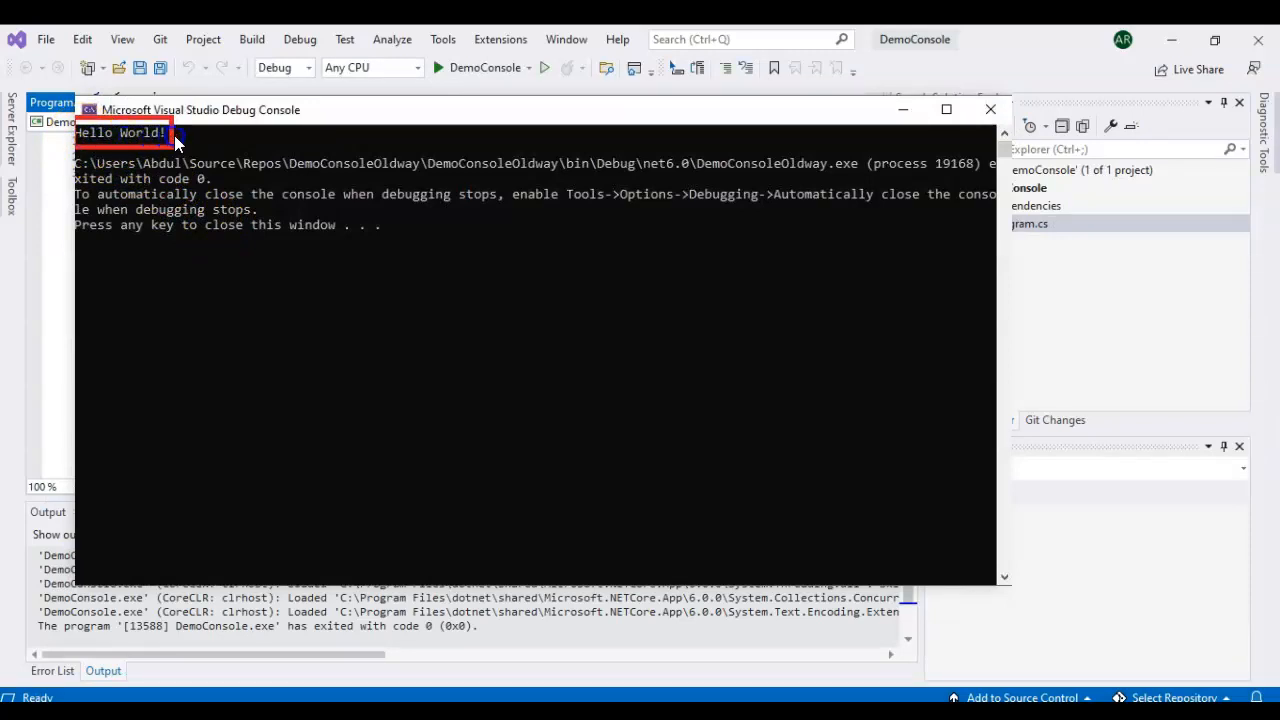
mouse_move(342, 172)
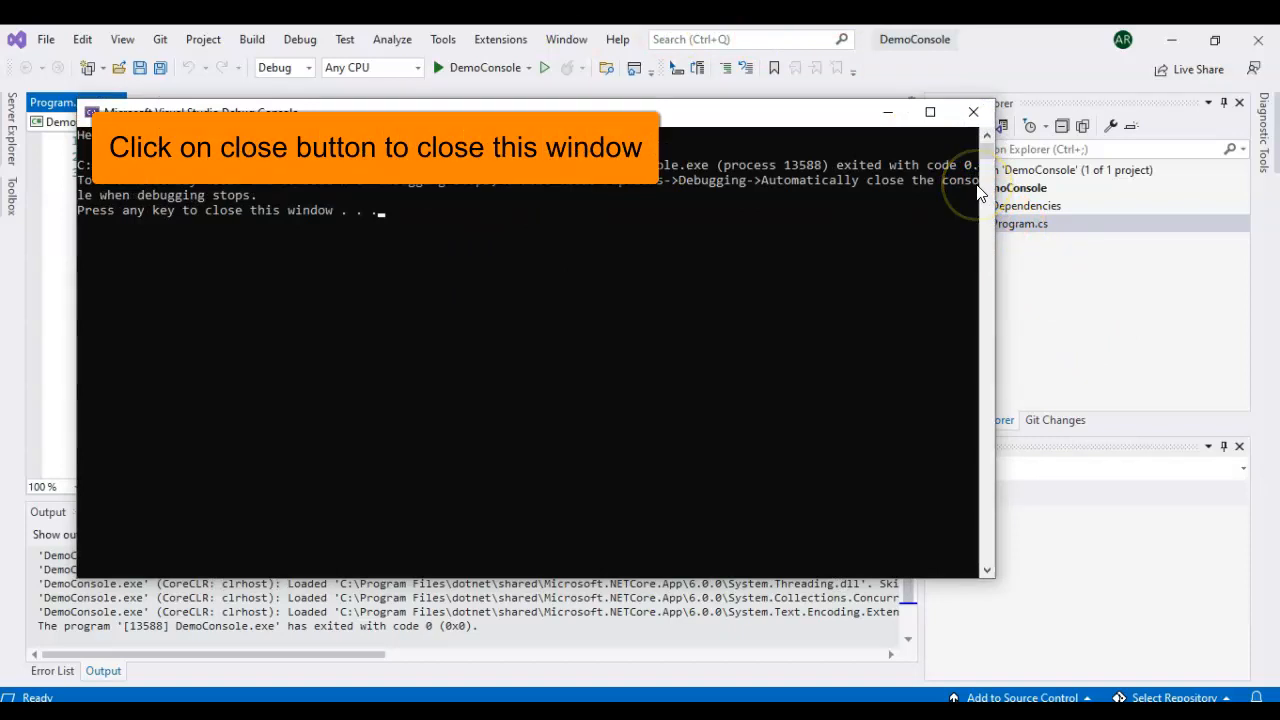
mouse_move(976, 192)
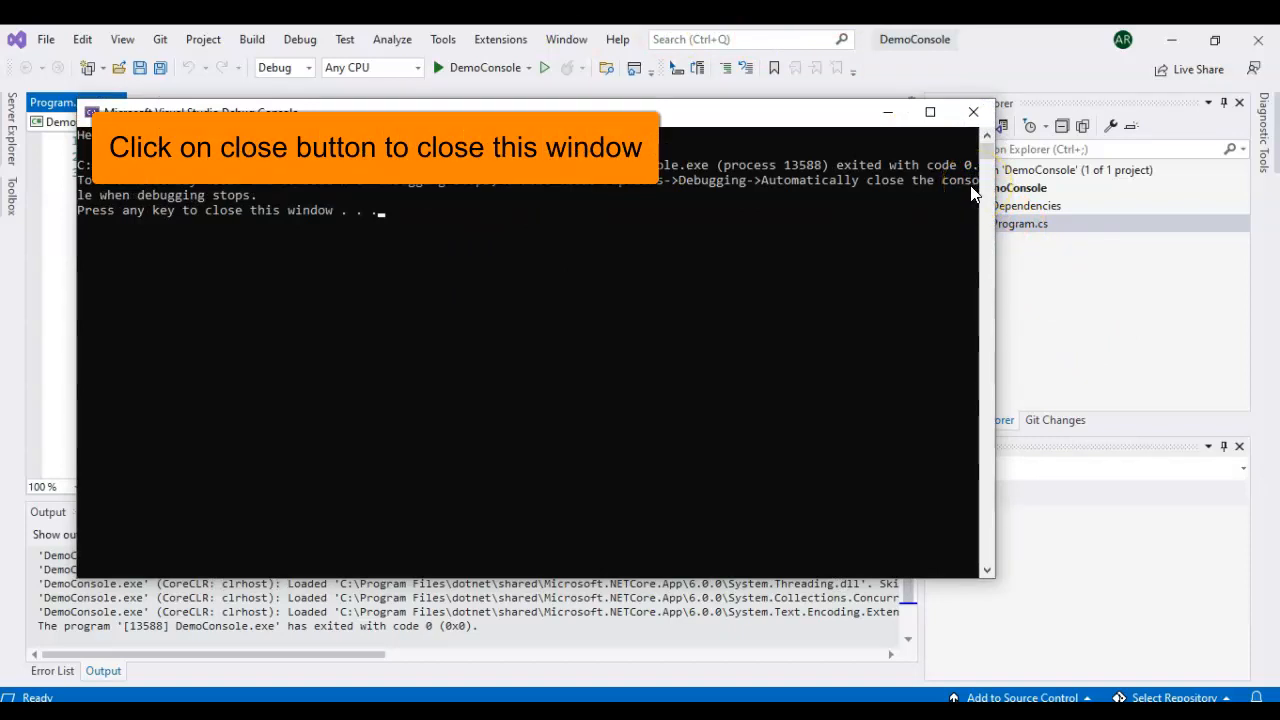
mouse_move(962, 204)
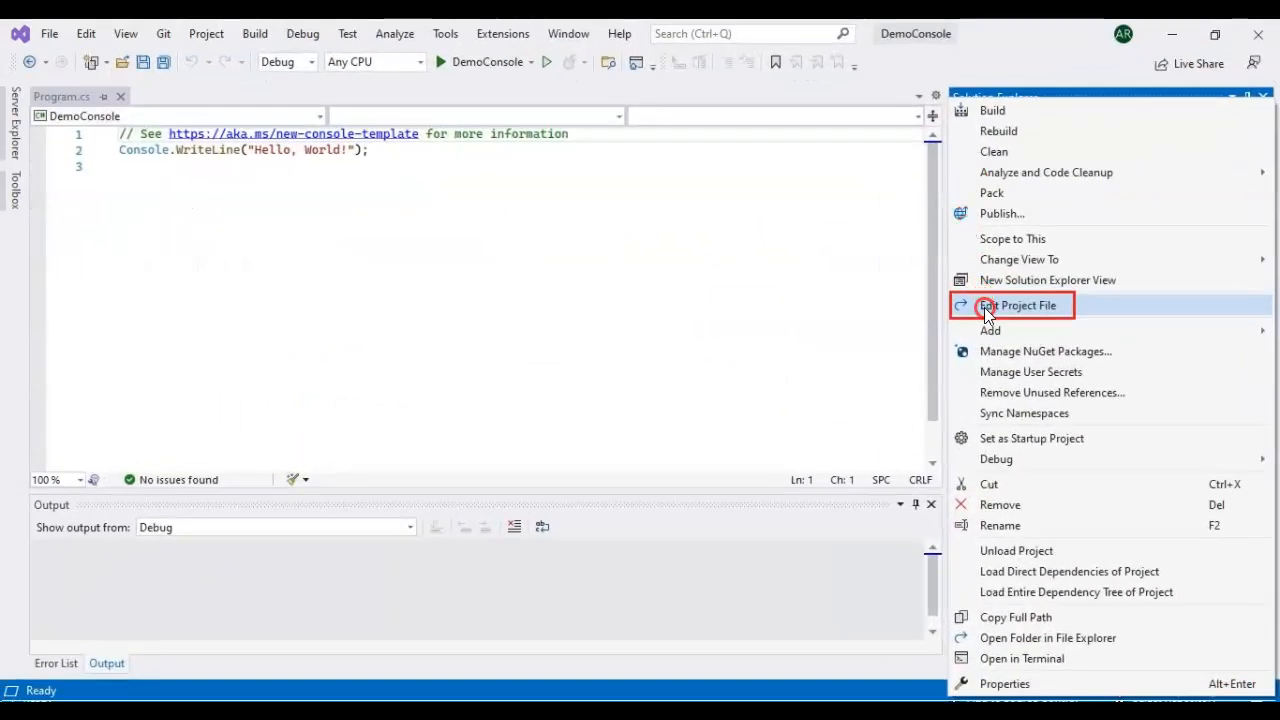
Review DemoConsole.csproj showing TargetFramework net6.0, then start a new project from the File menu.
click(1018, 304)
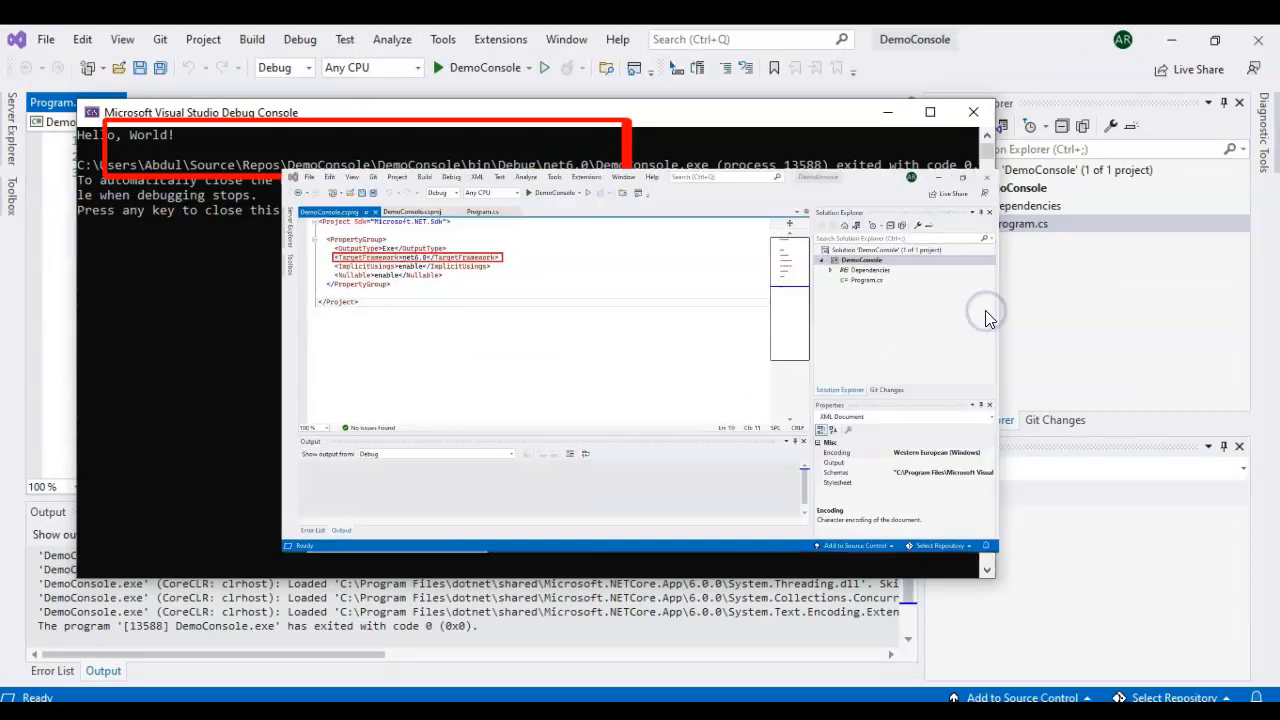
click(972, 112)
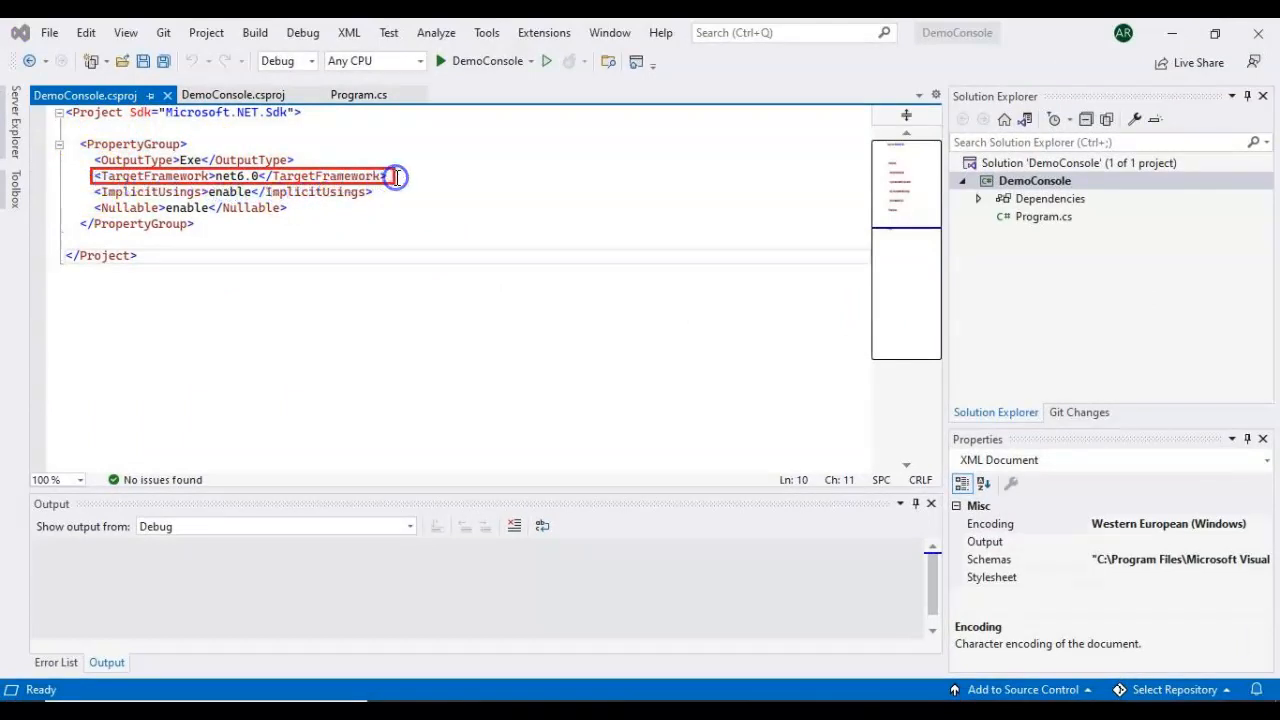
click(90, 206)
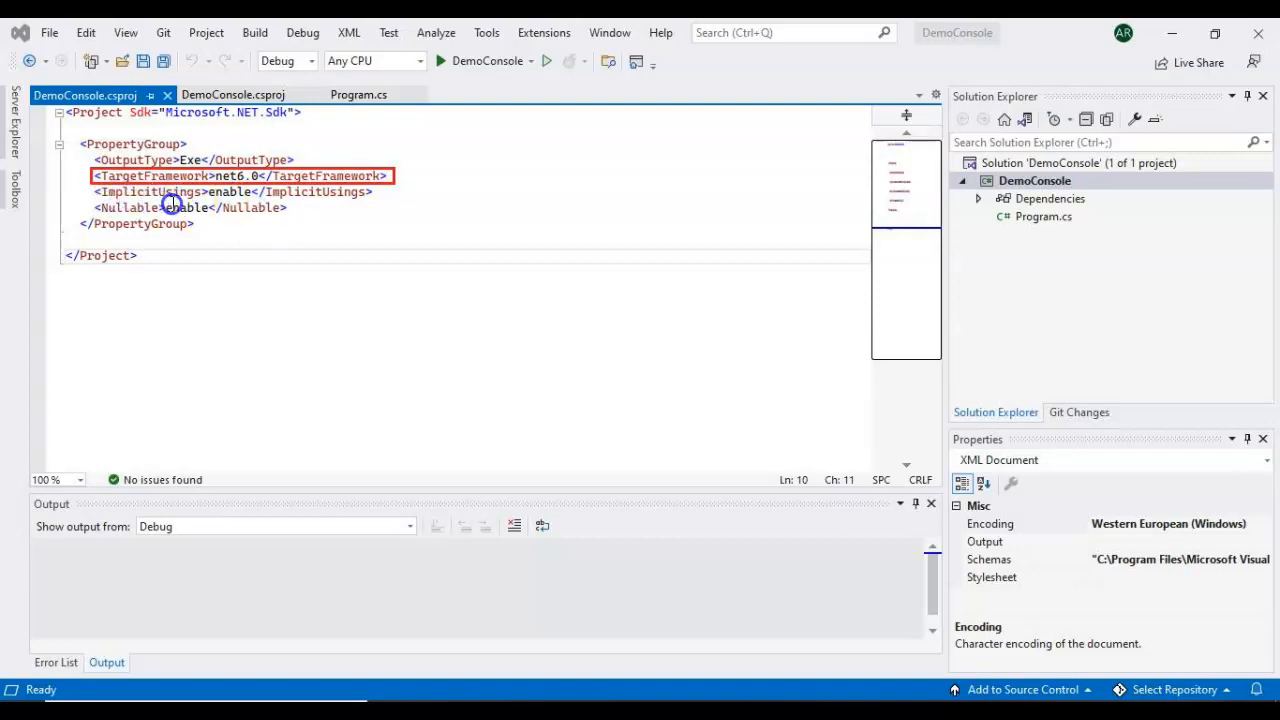
mouse_move(370, 206)
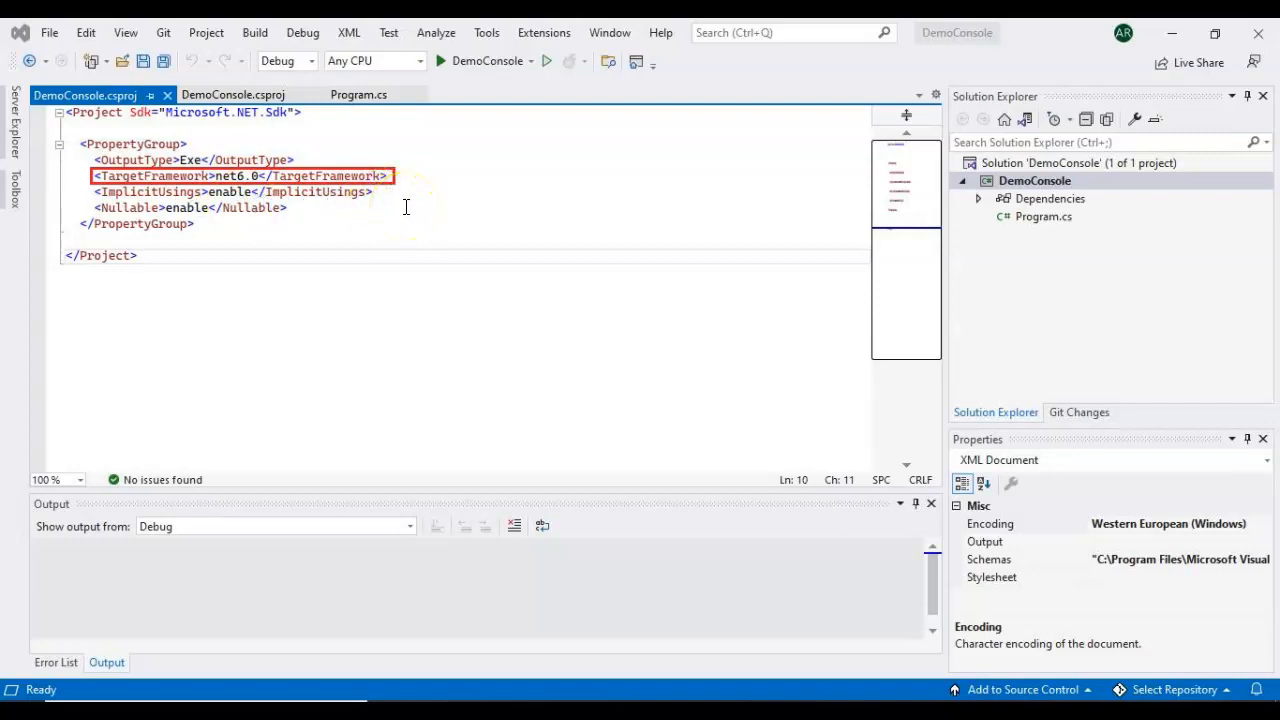
mouse_move(330, 204)
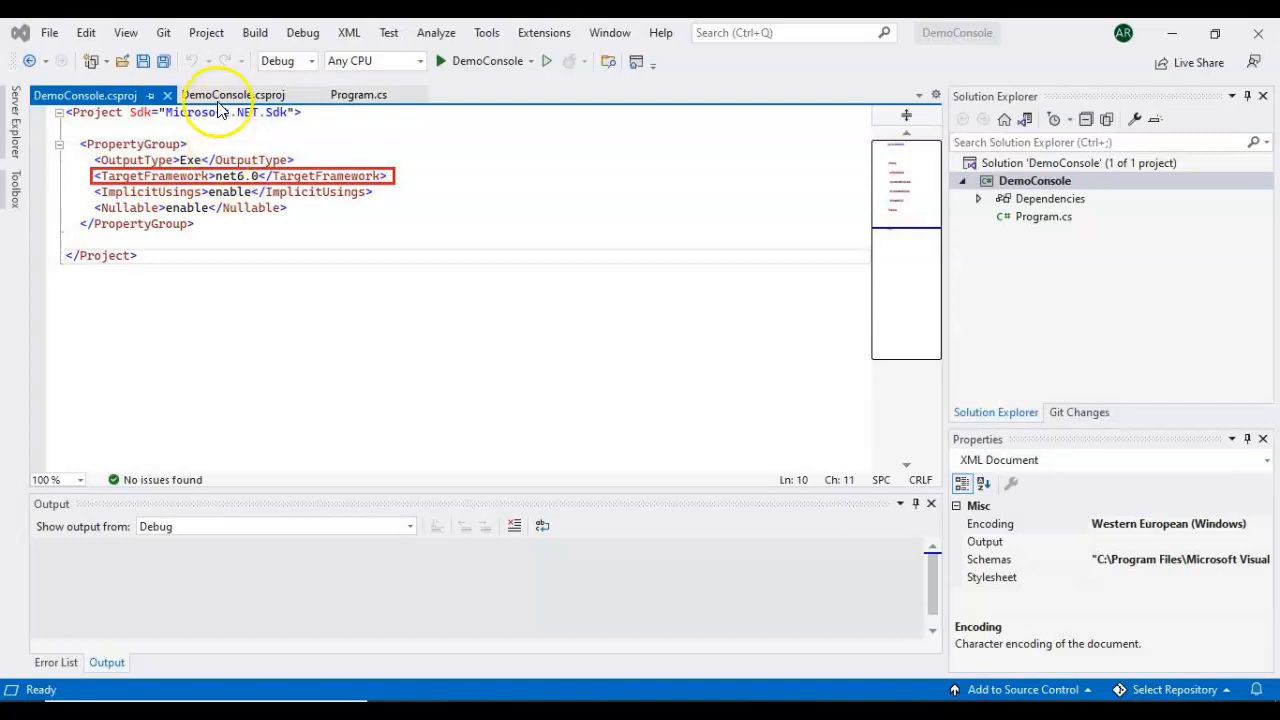
click(358, 94)
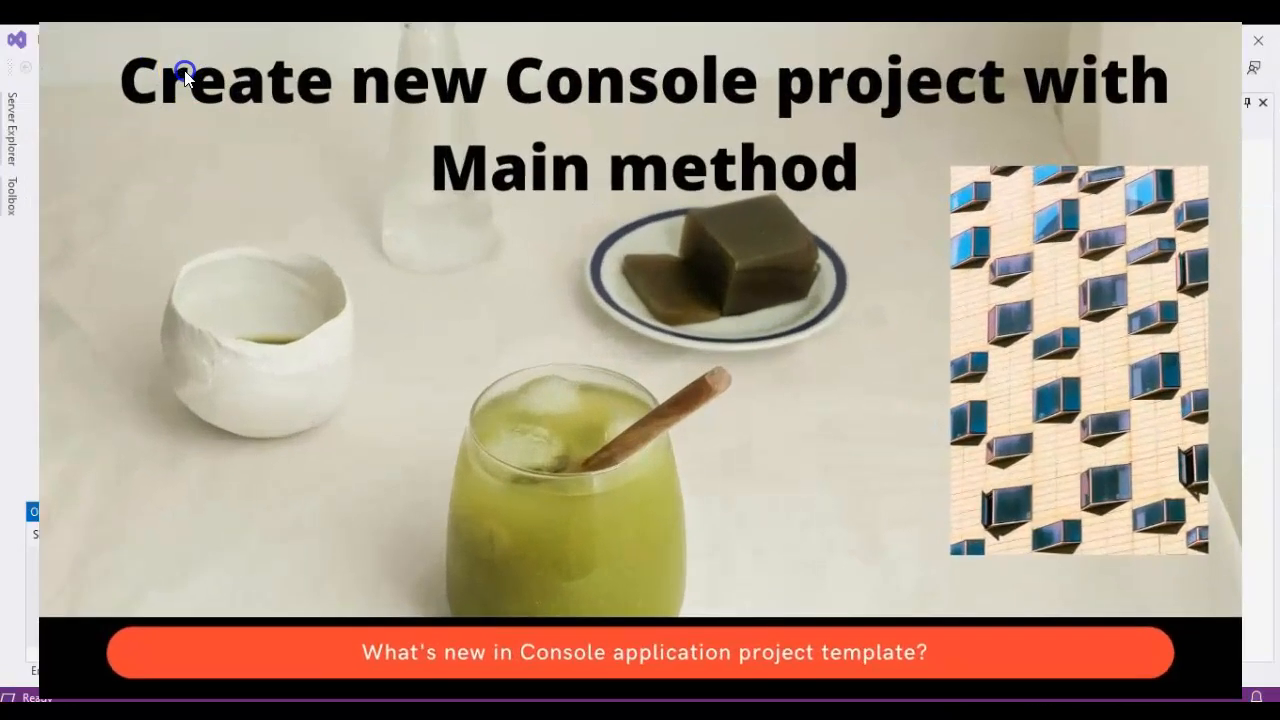
mouse_move(44, 50)
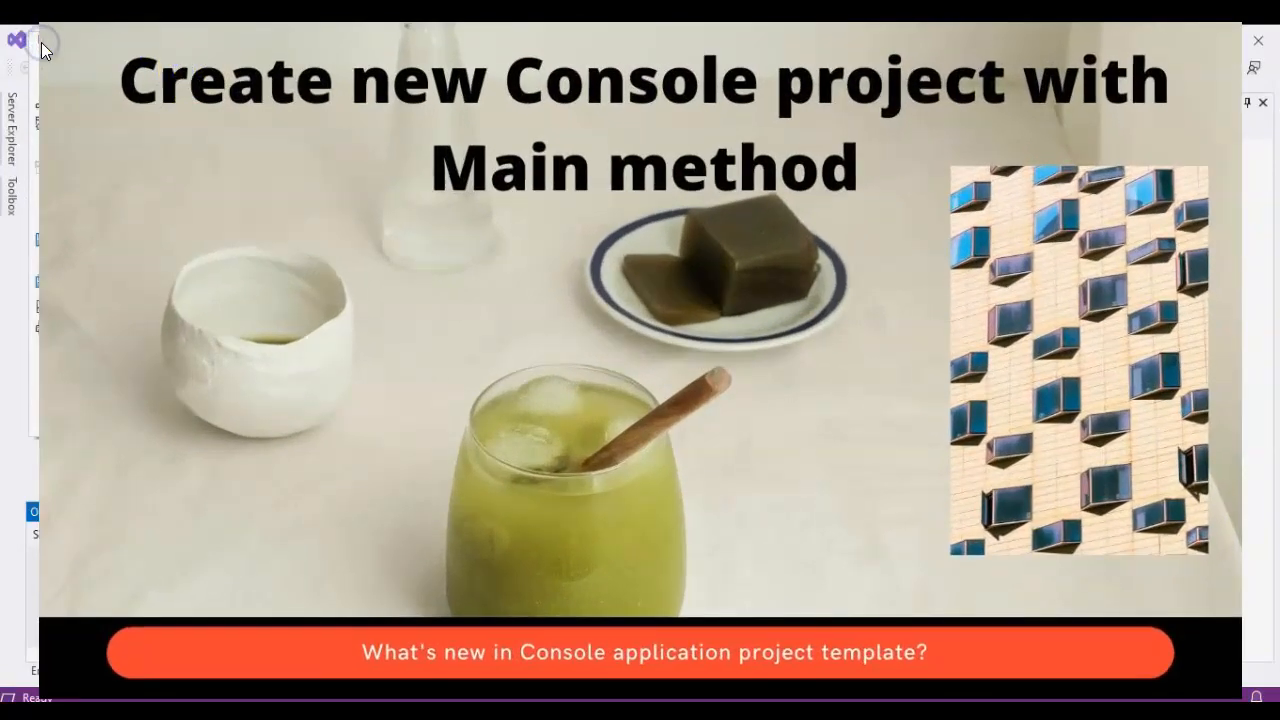
click(44, 40)
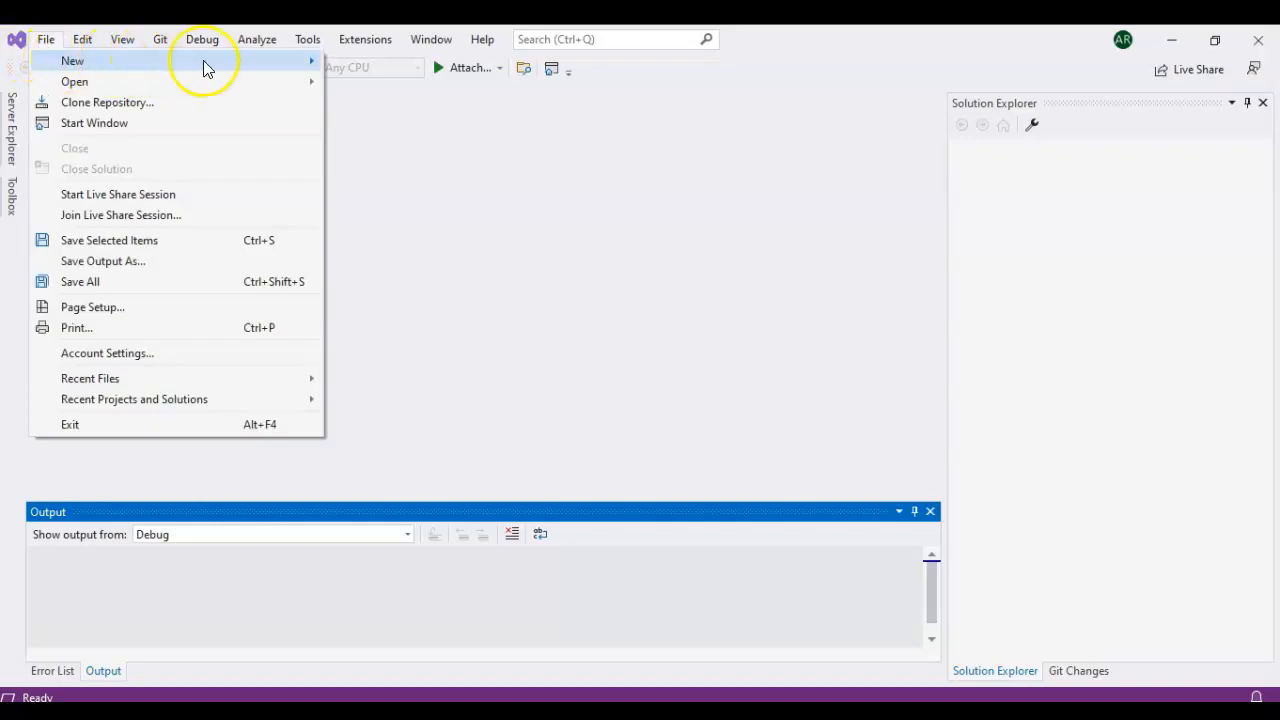
Start a new C# Console App project and begin naming it Demo.
click(72, 60)
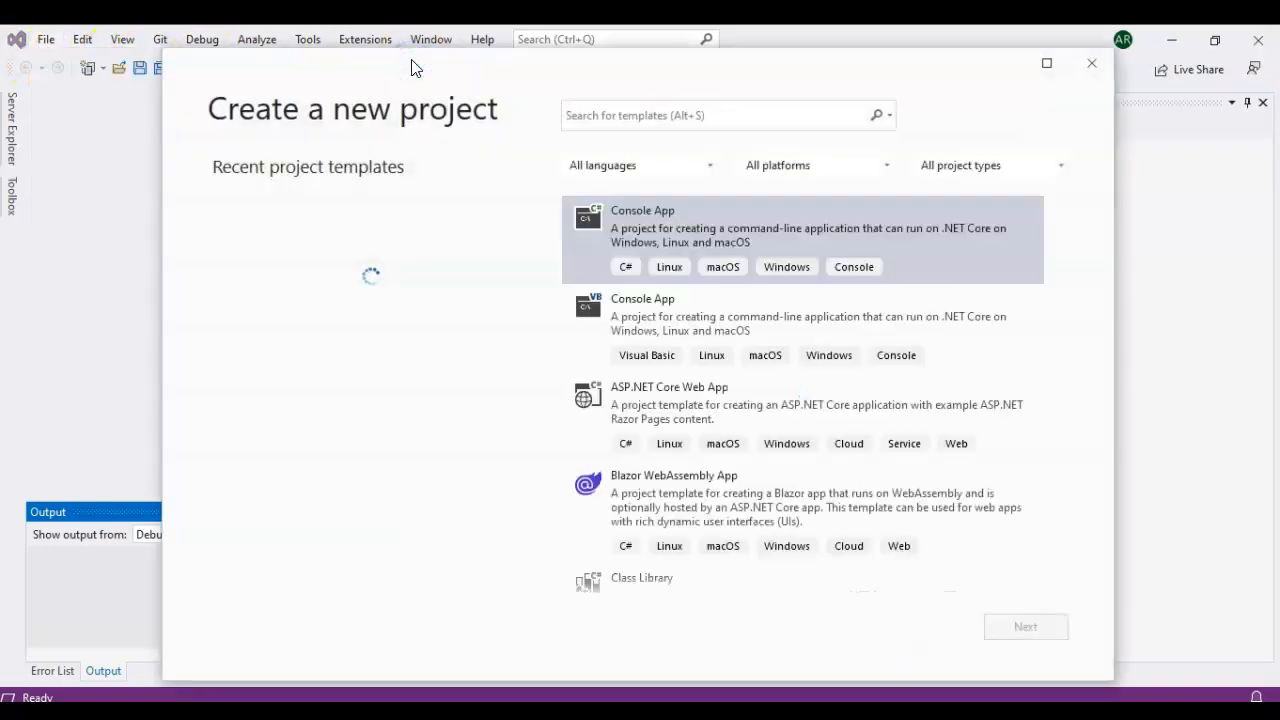
click(756, 224)
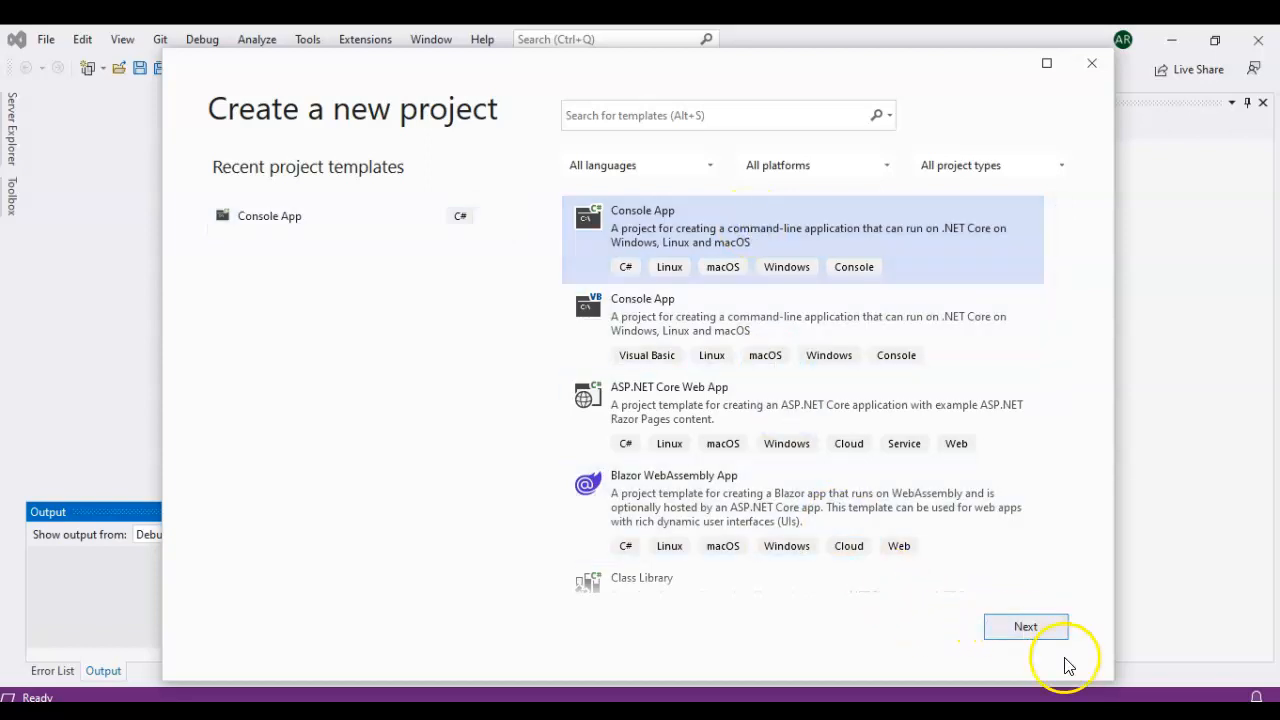
click(1024, 626)
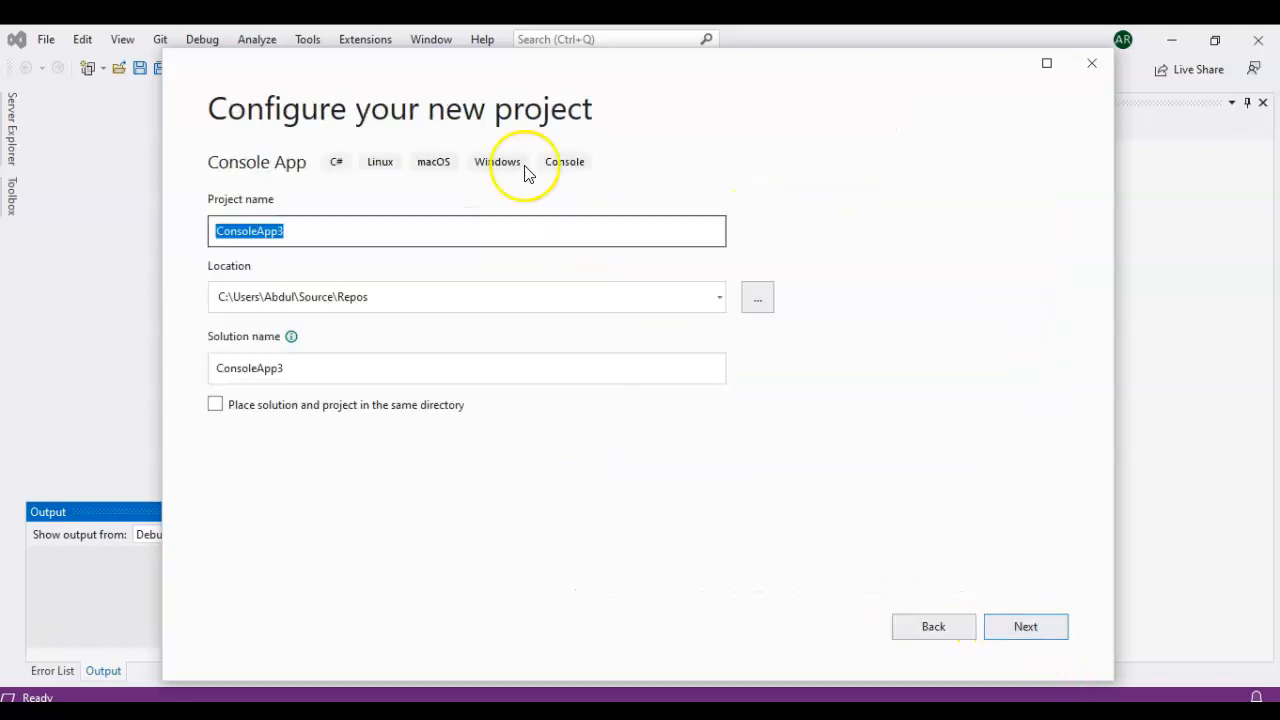
text(D)
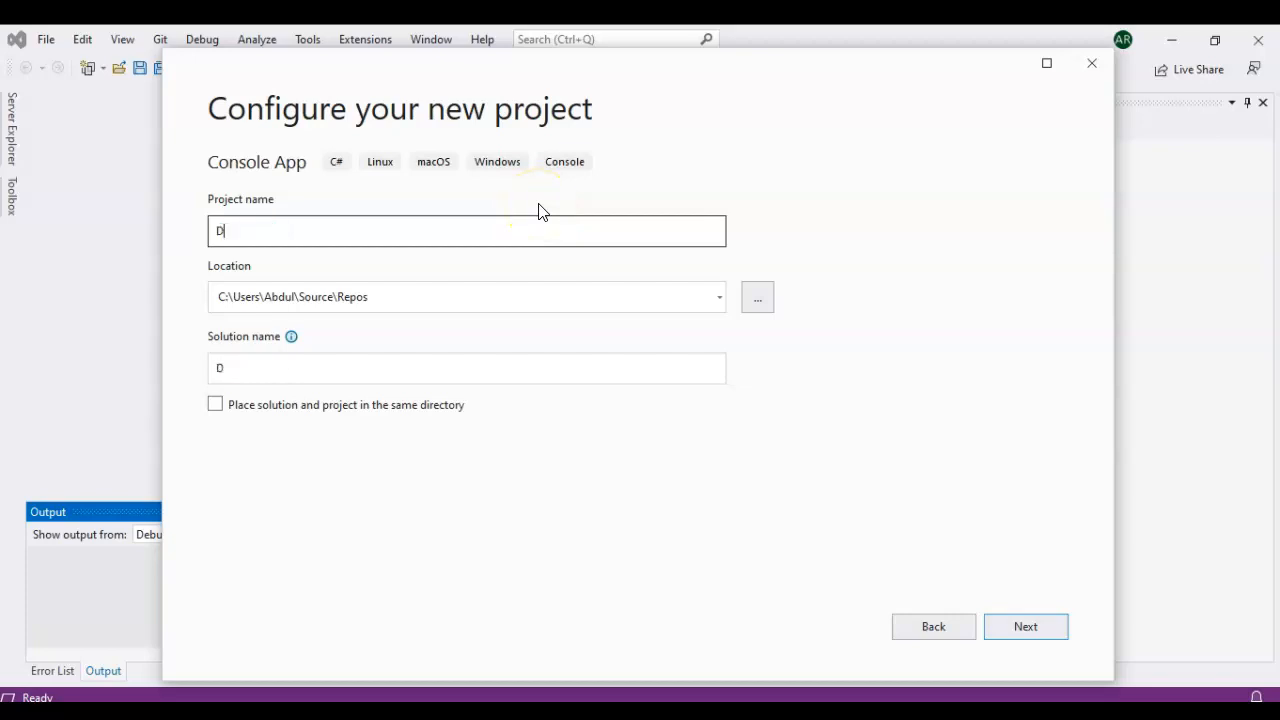
text(emoConsoleWithMain)
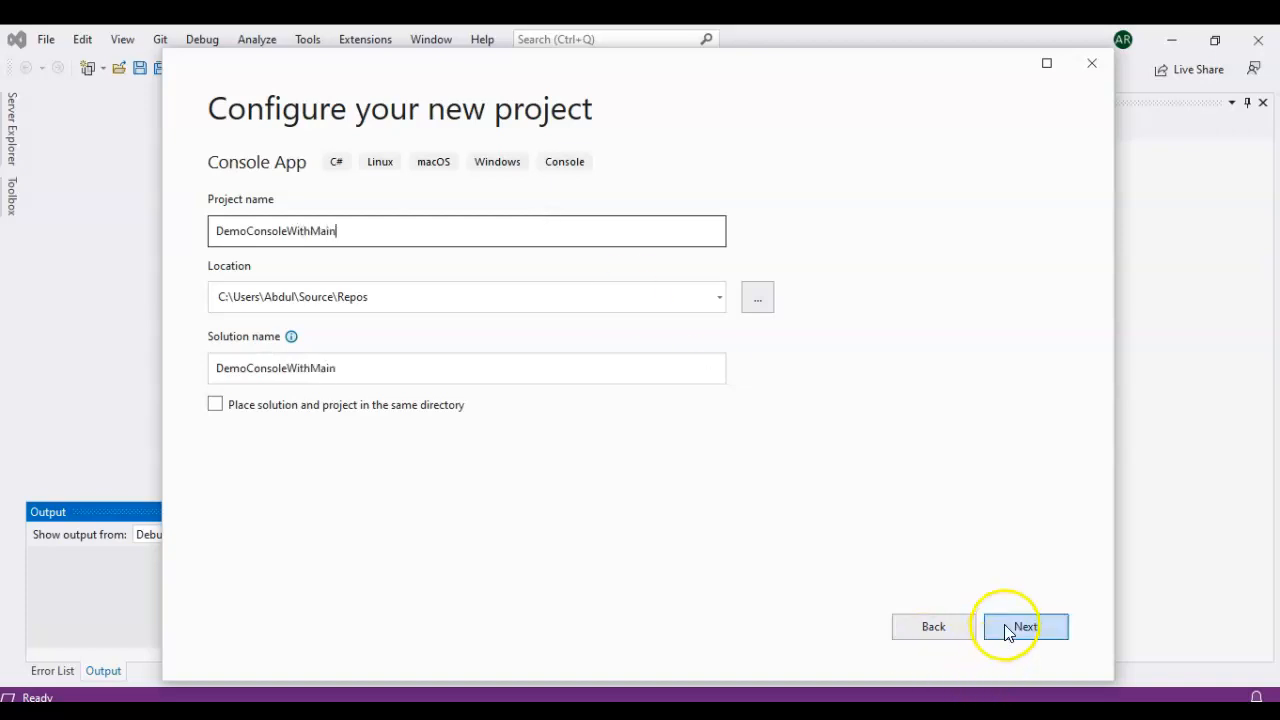
Review the framework choices, keep .NET 5.0 (Current), and create the project.
click(1024, 626)
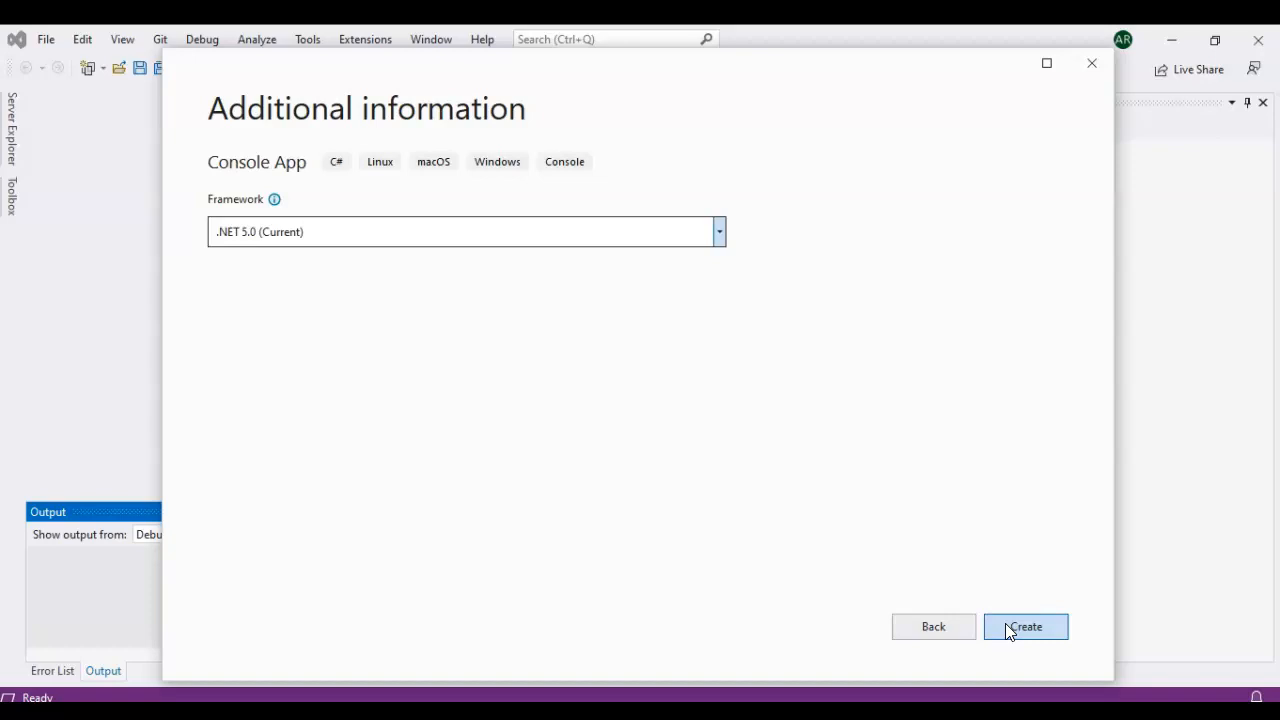
mouse_move(836, 436)
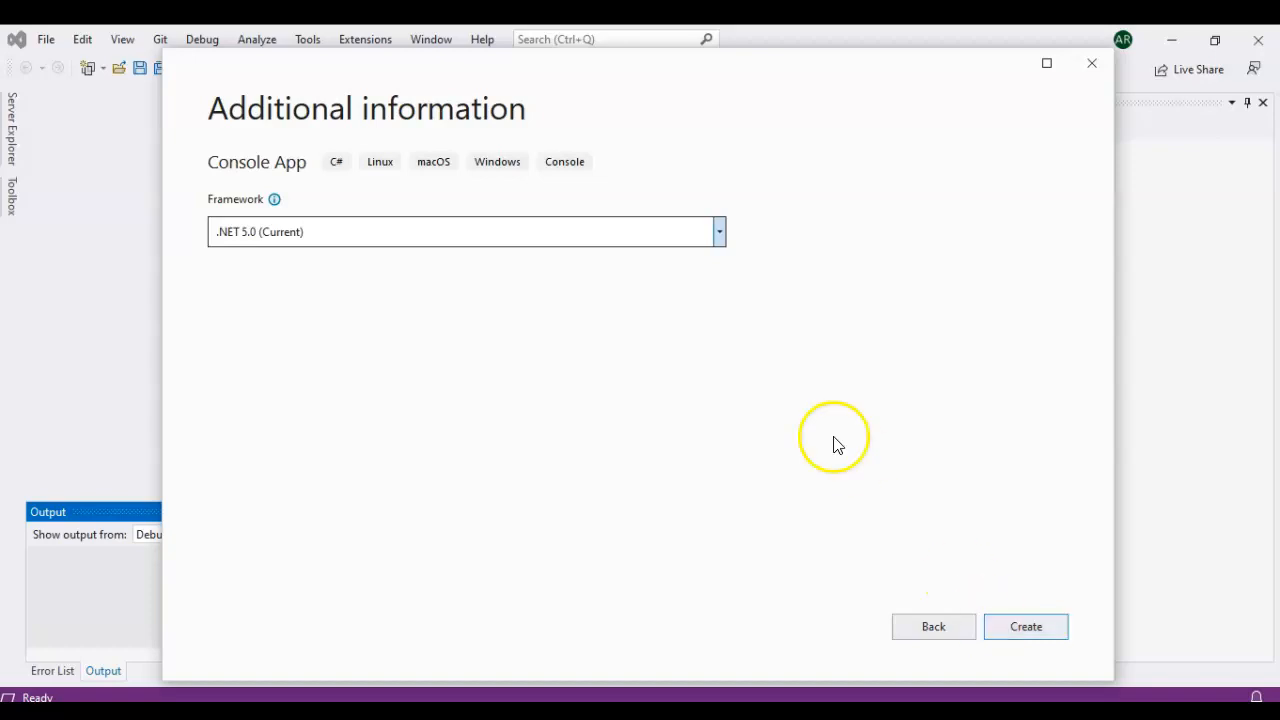
click(718, 232)
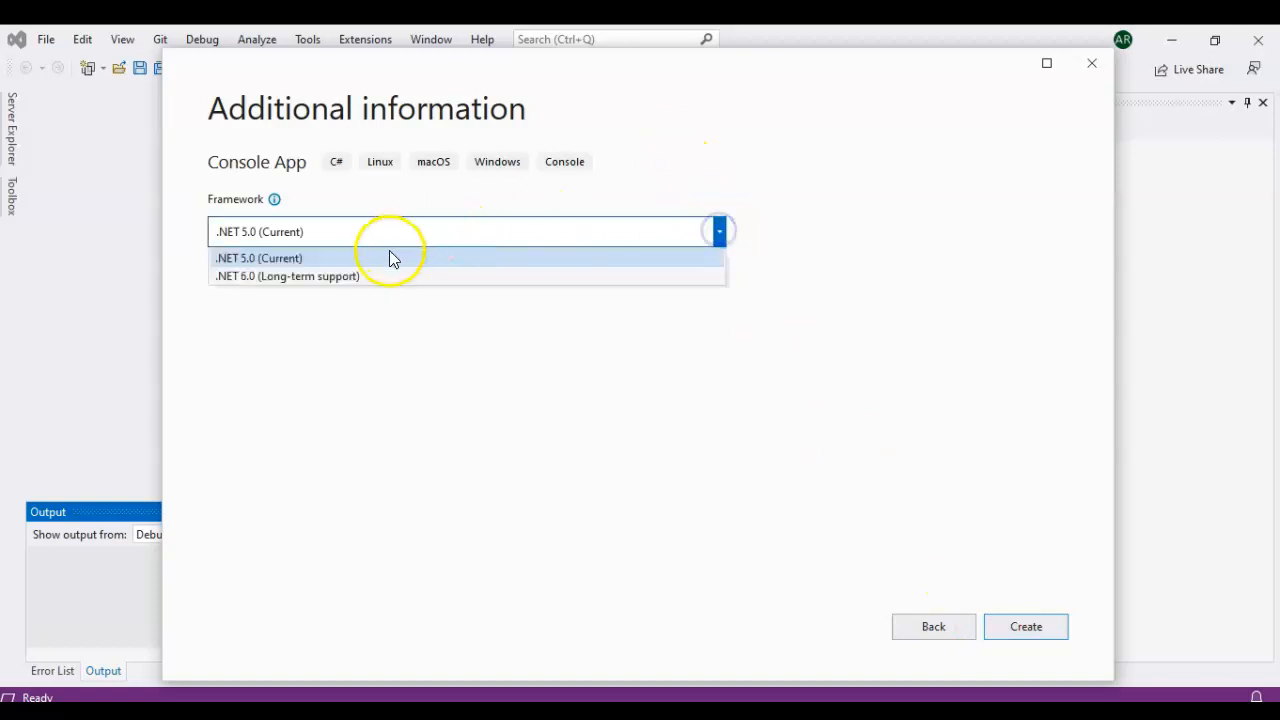
mouse_move(368, 276)
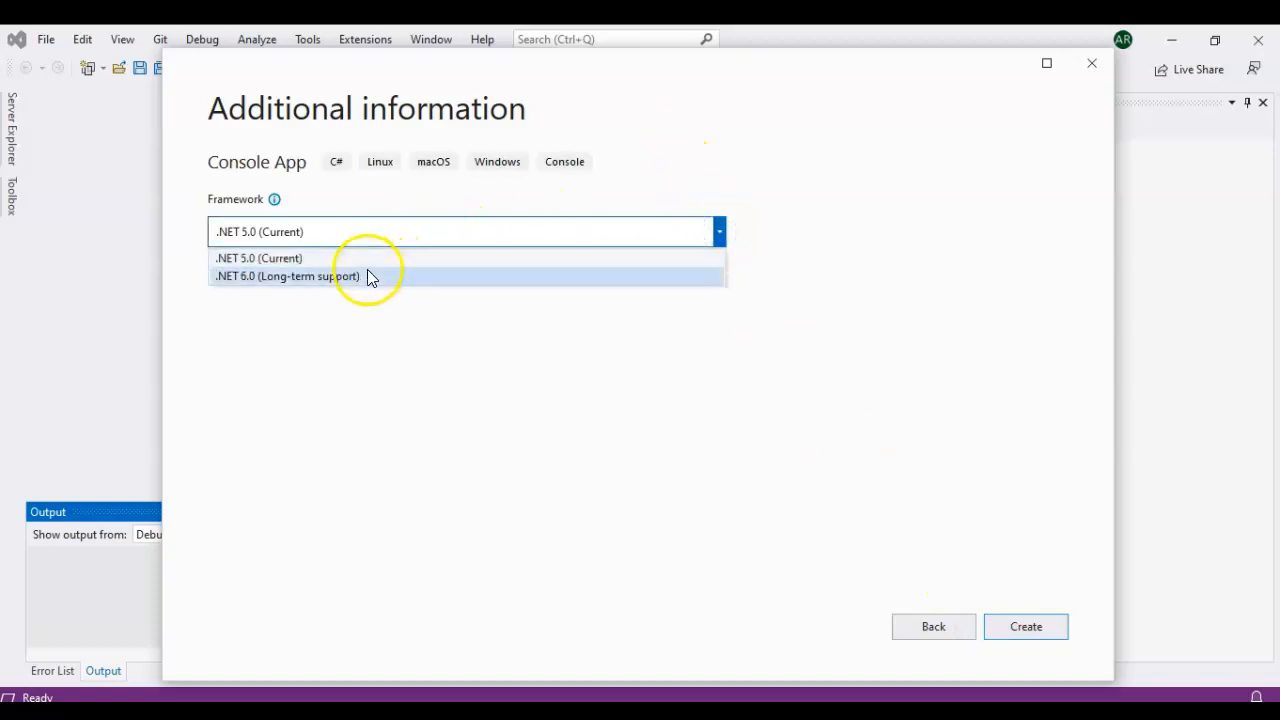
mouse_move(484, 358)
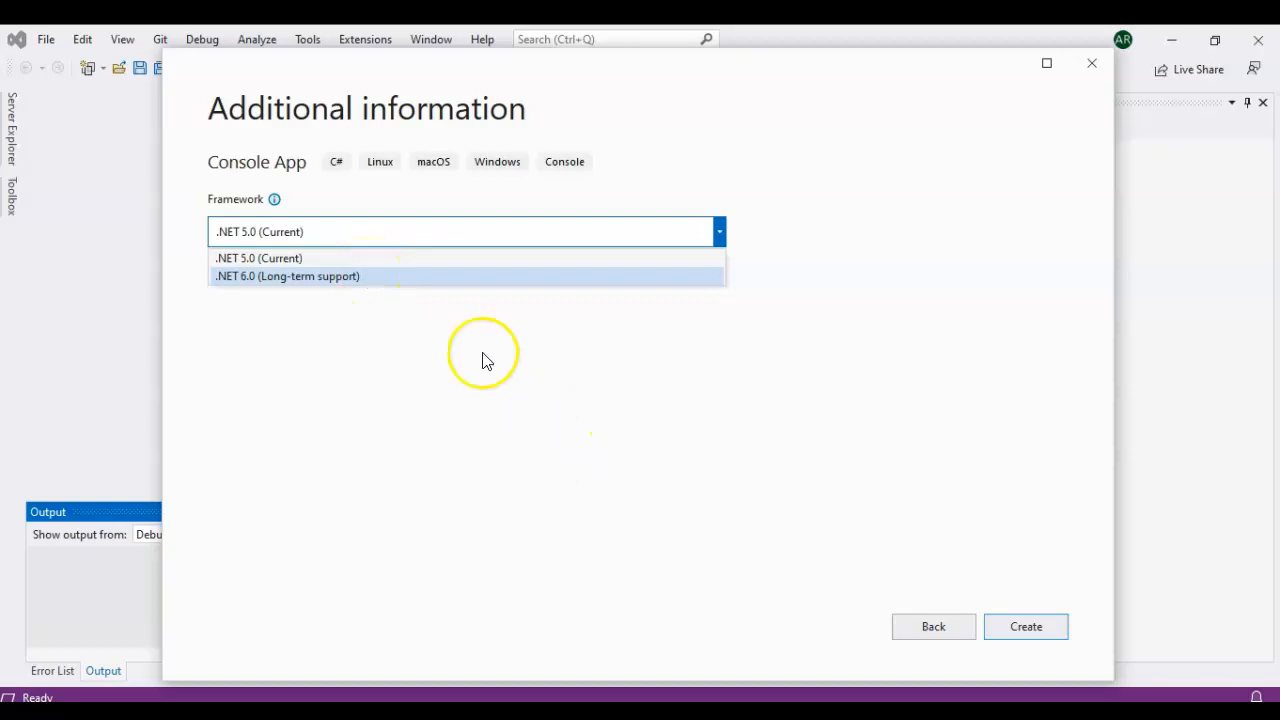
click(260, 258)
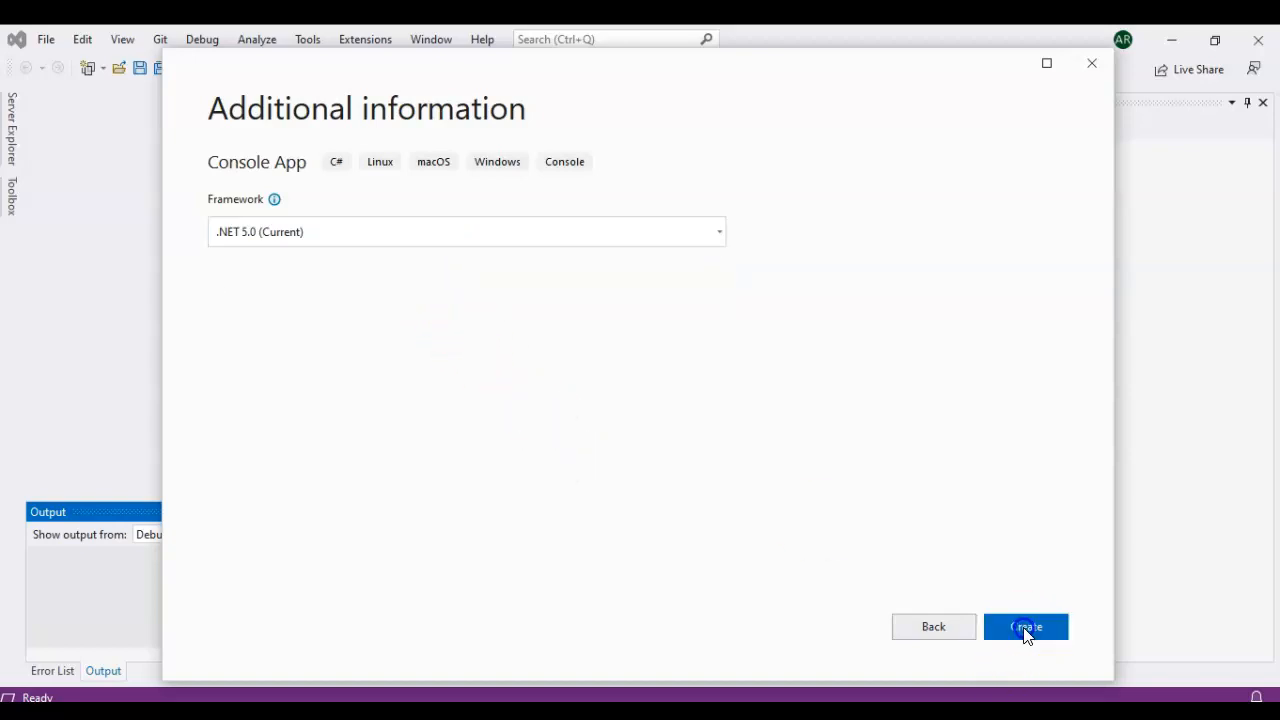
click(1024, 626)
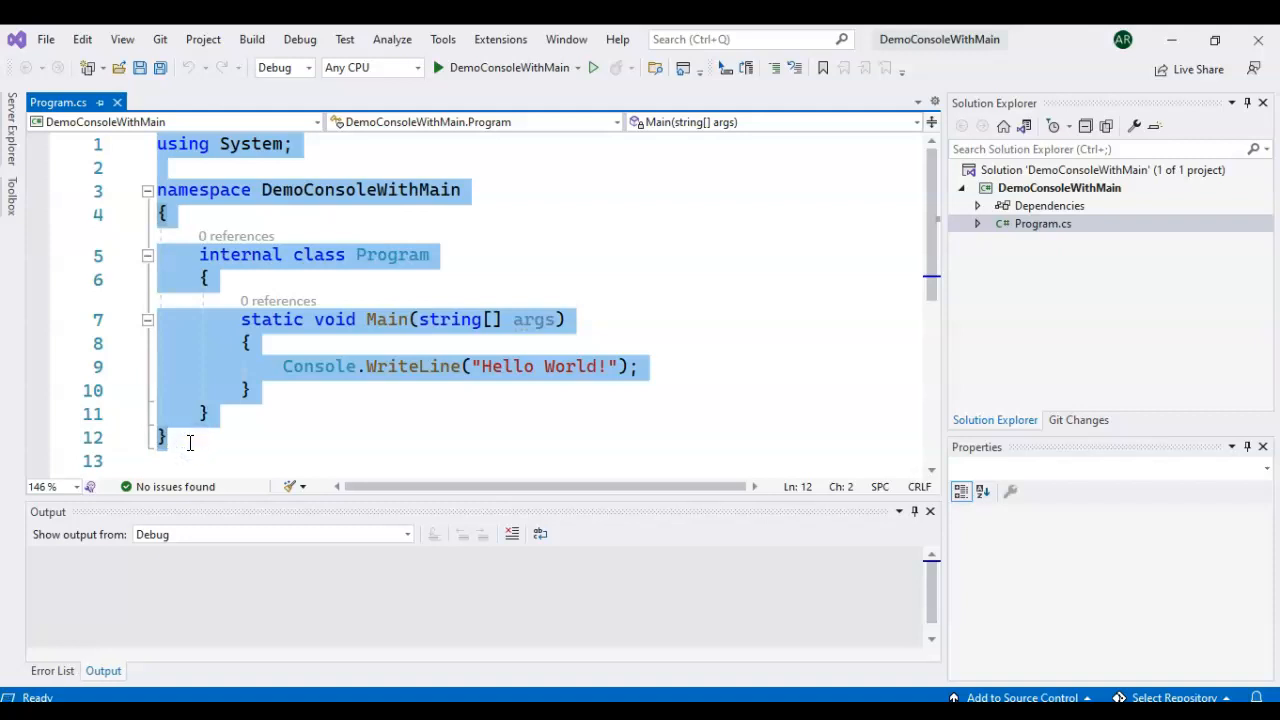
mouse_move(640, 336)
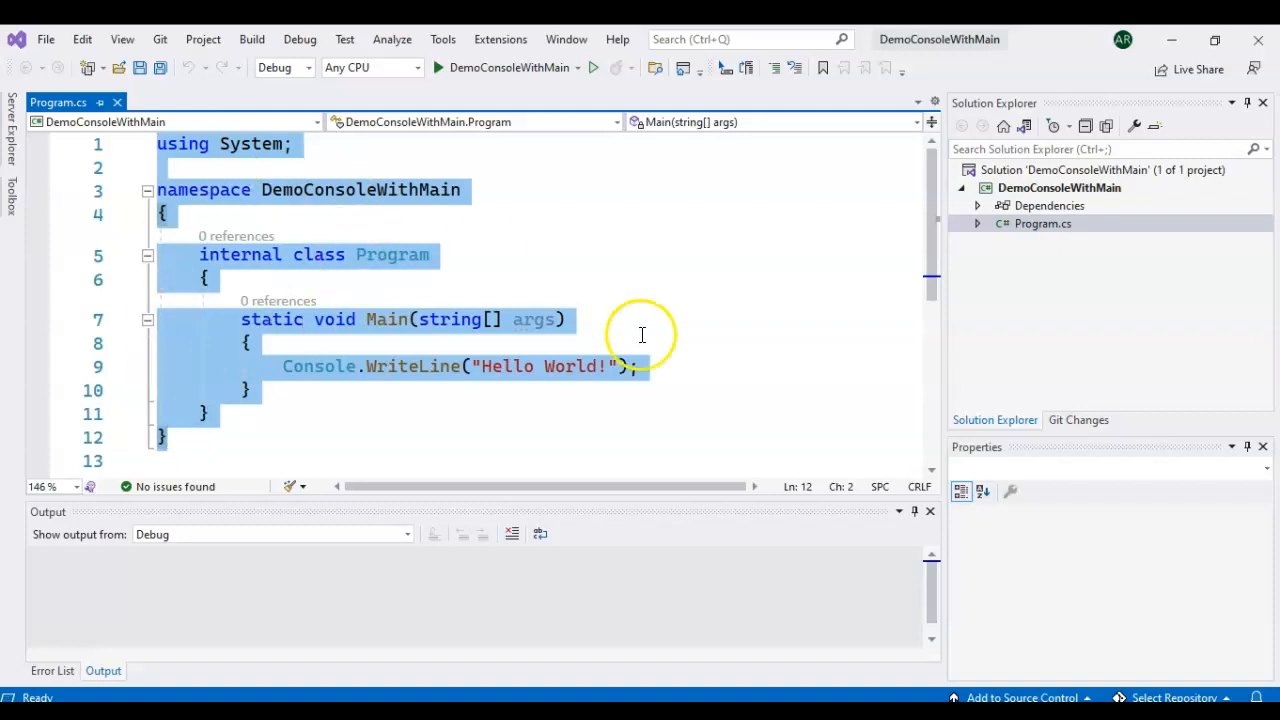
mouse_move(330, 190)
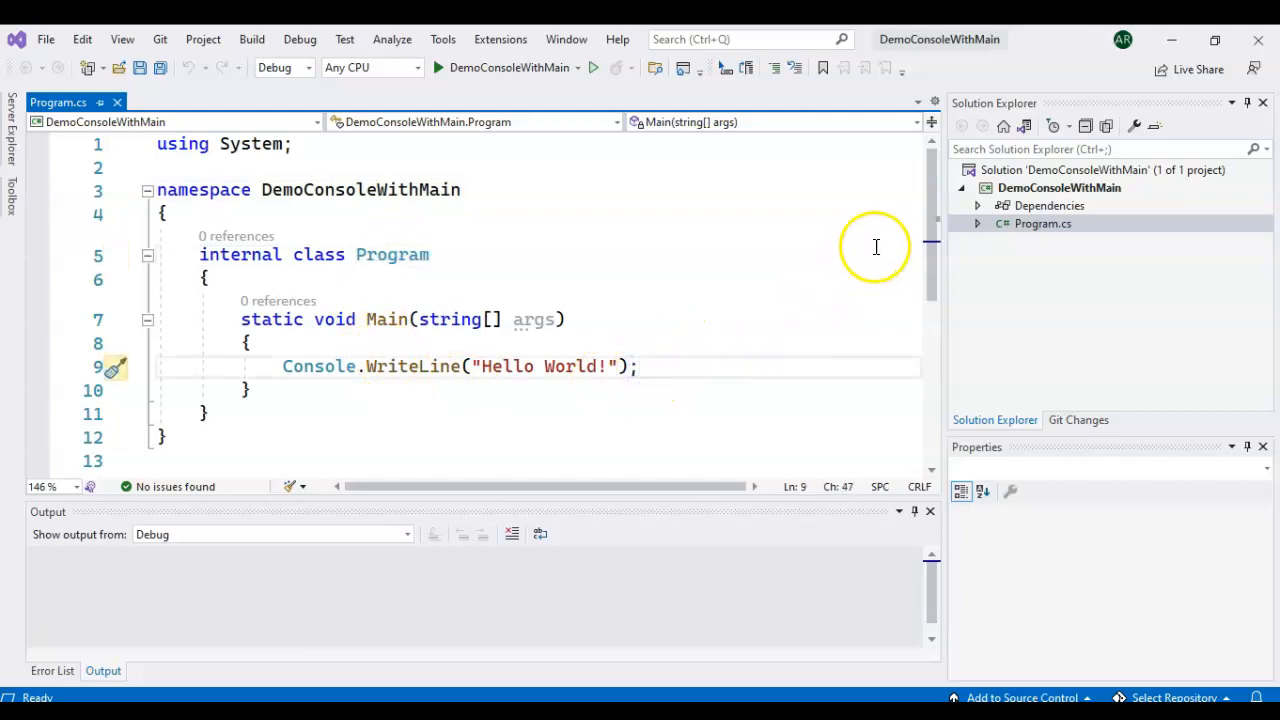
mouse_move(284, 372)
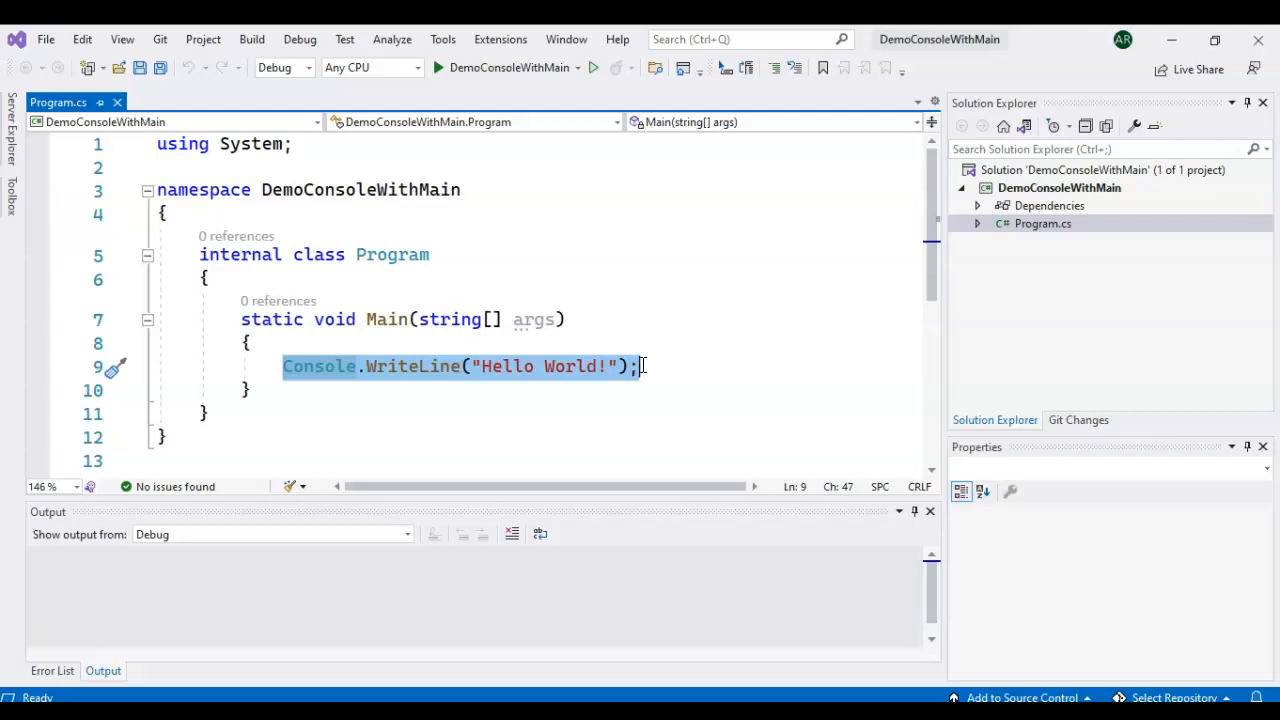
mouse_move(216, 216)
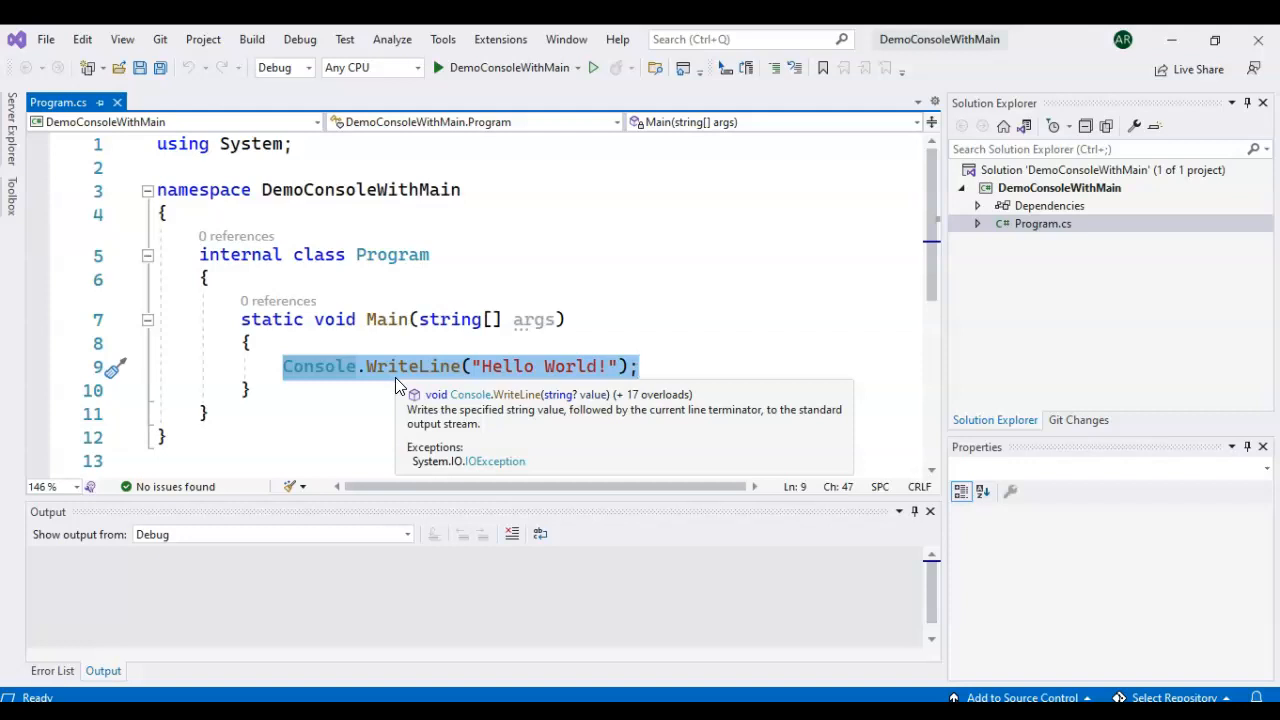
mouse_move(296, 324)
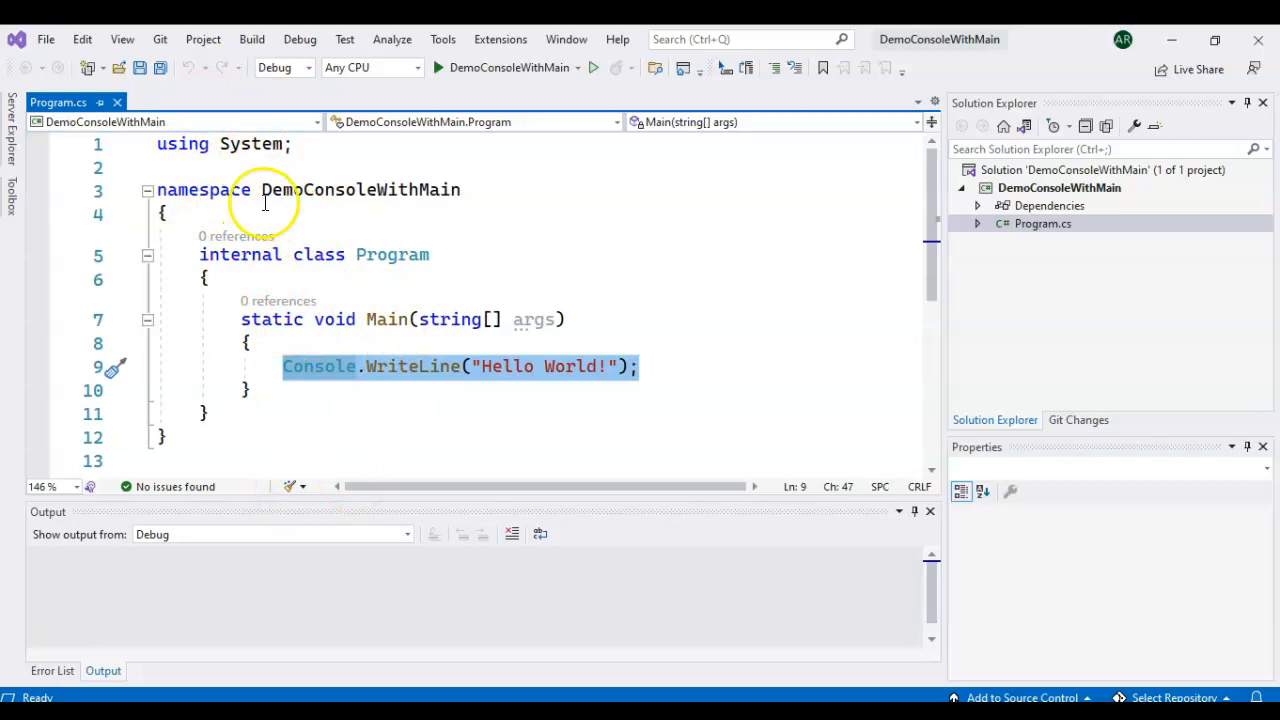
mouse_move(440, 366)
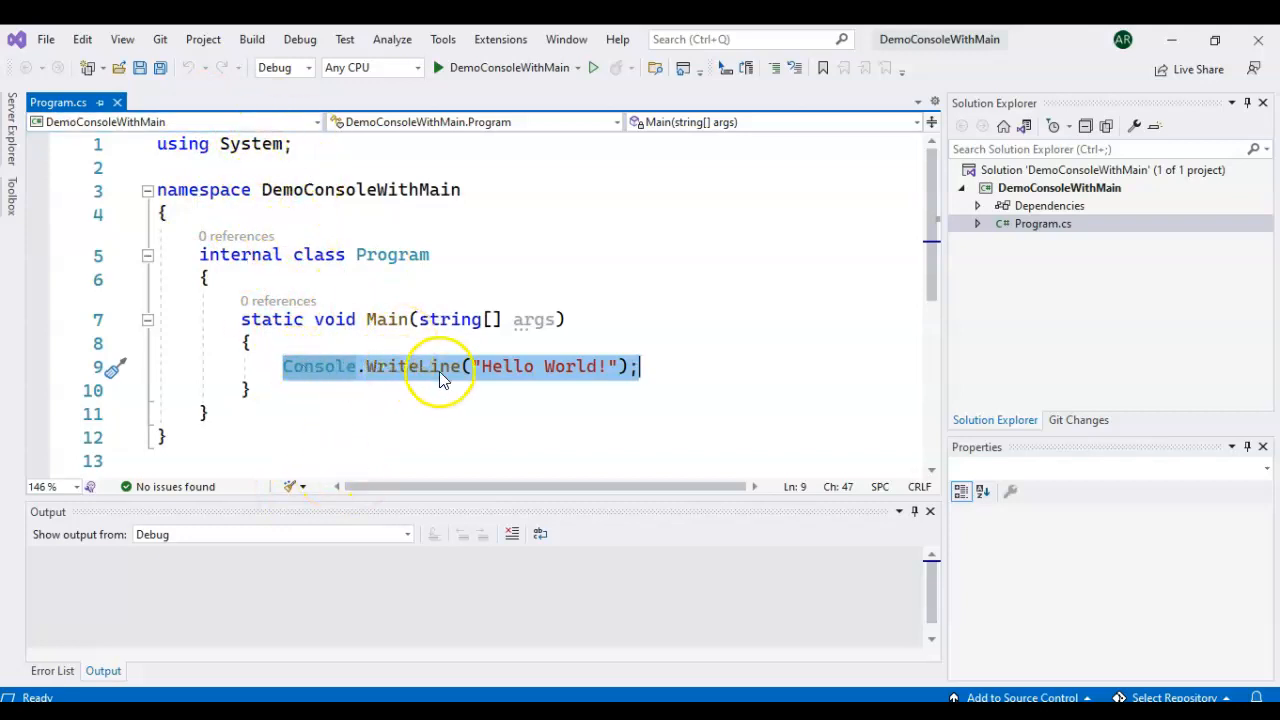
mouse_move(716, 368)
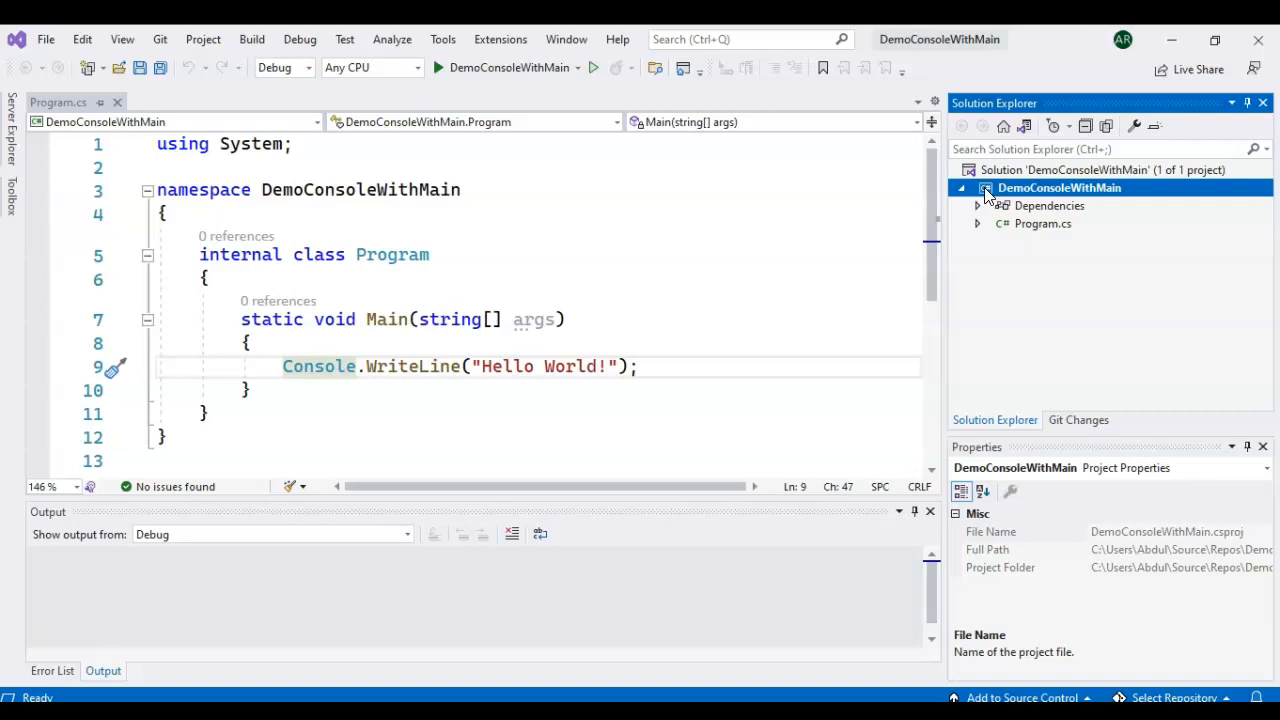
Edit the project file so TargetFramework reads net6.0 instead of net5.0.
right_click(1060, 188)
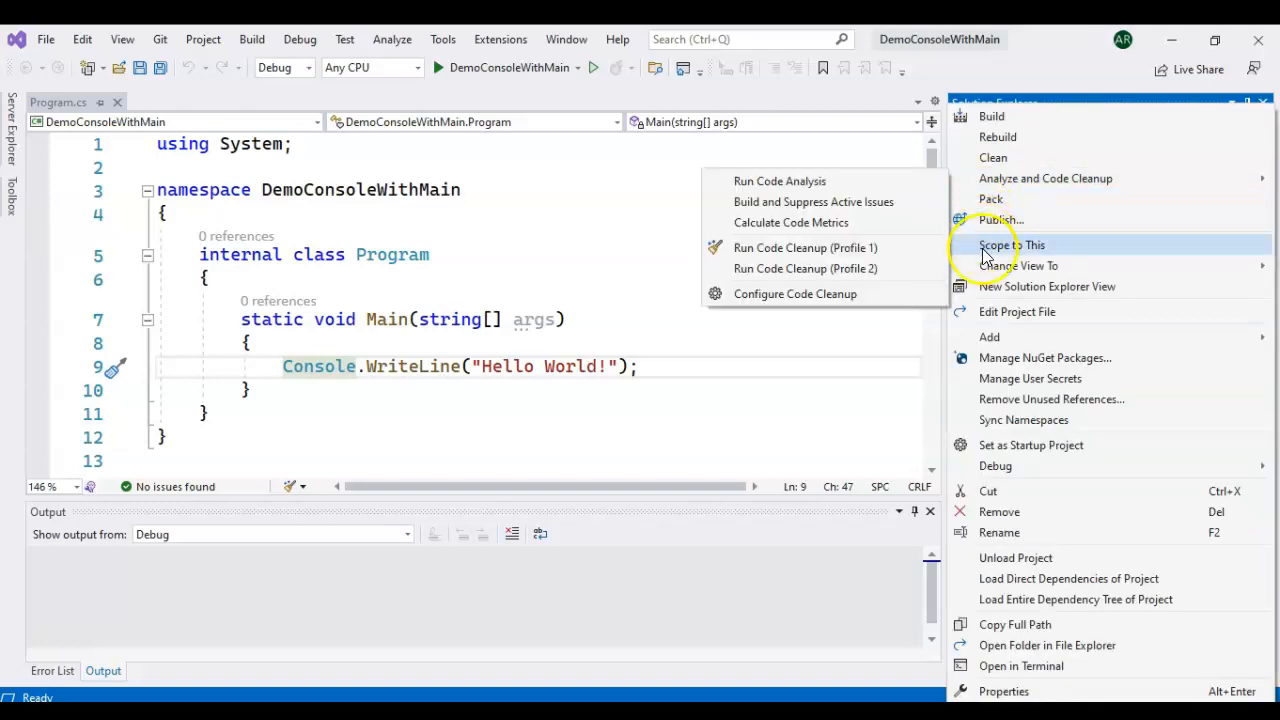
mouse_move(980, 312)
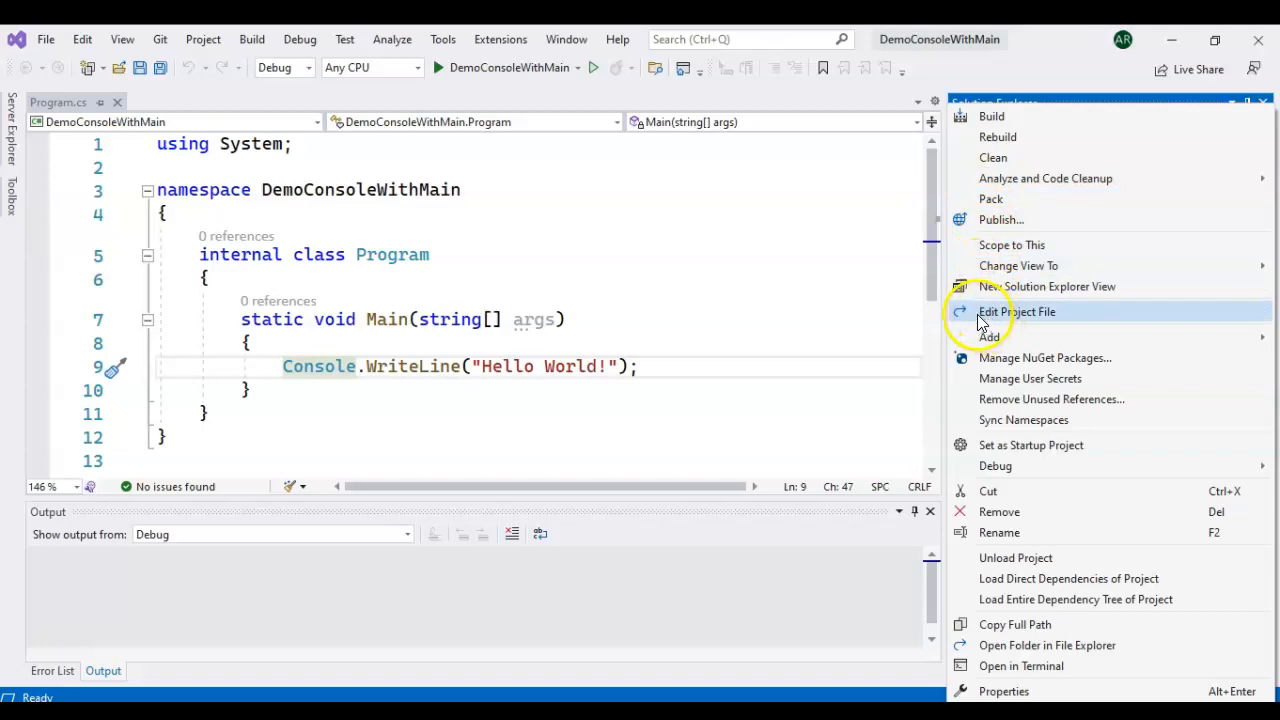
click(1016, 312)
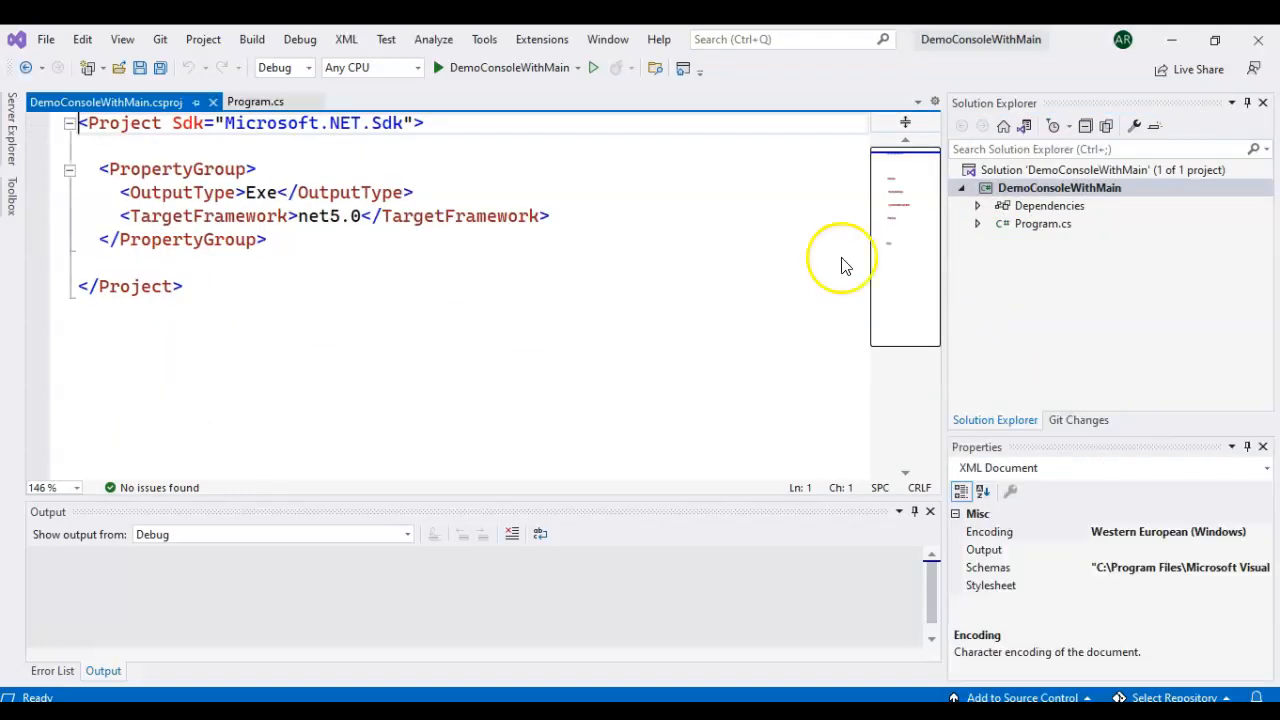
mouse_move(216, 216)
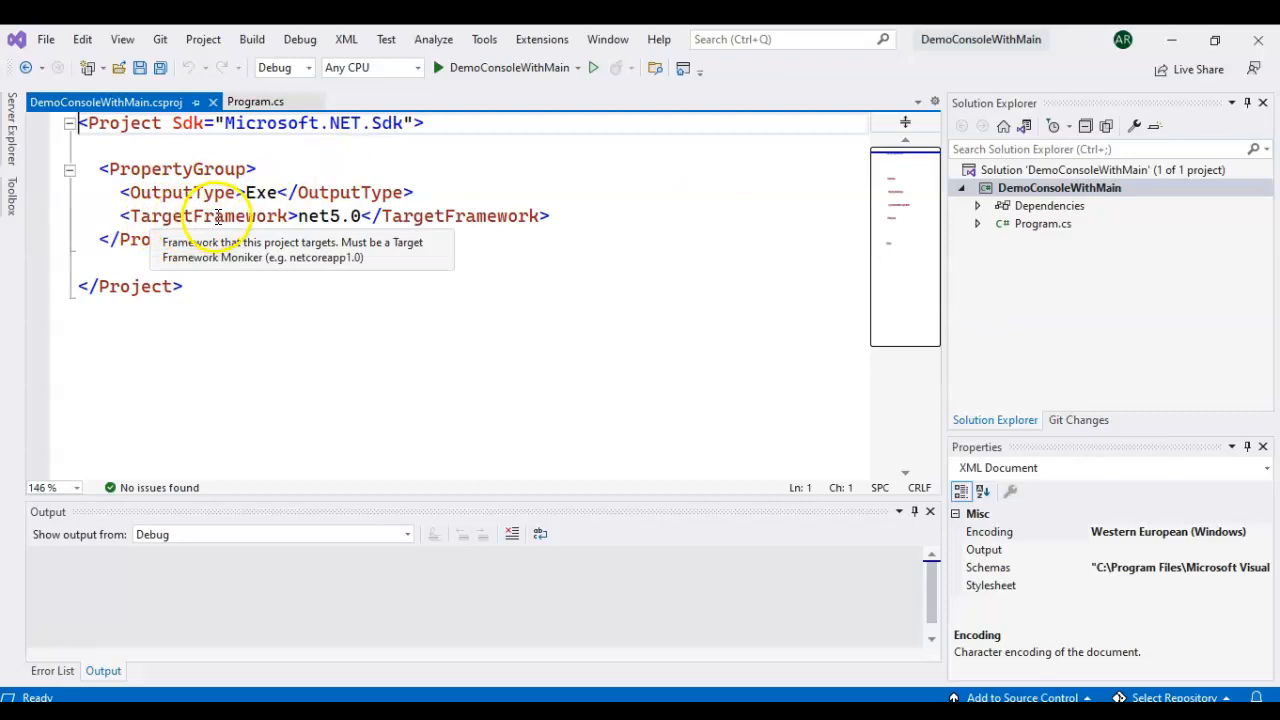
click(330, 216)
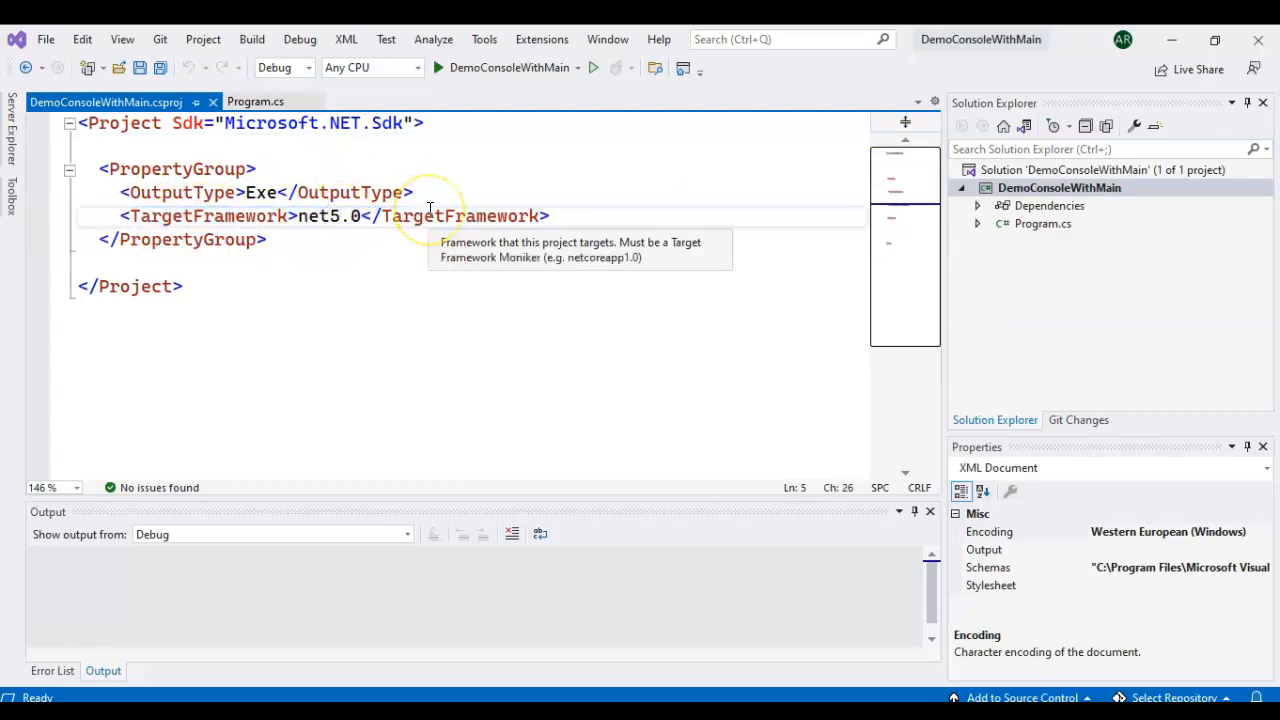
key(Backspace)
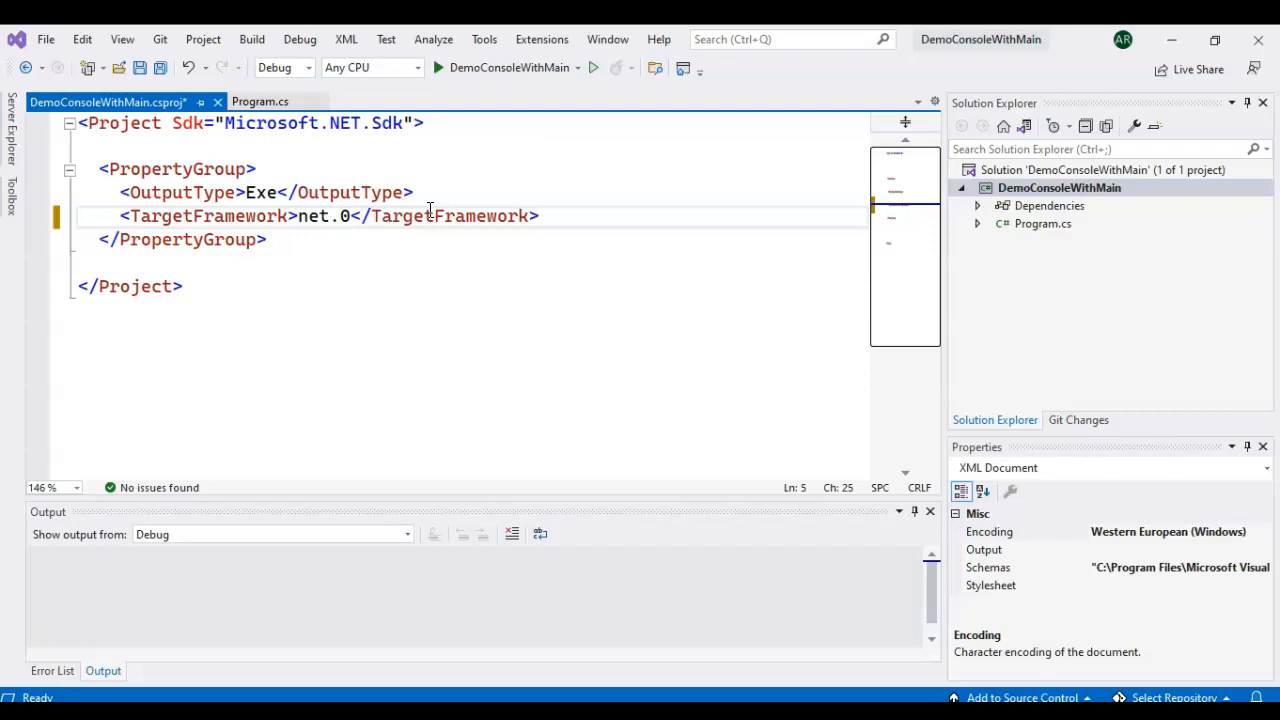
text(6)
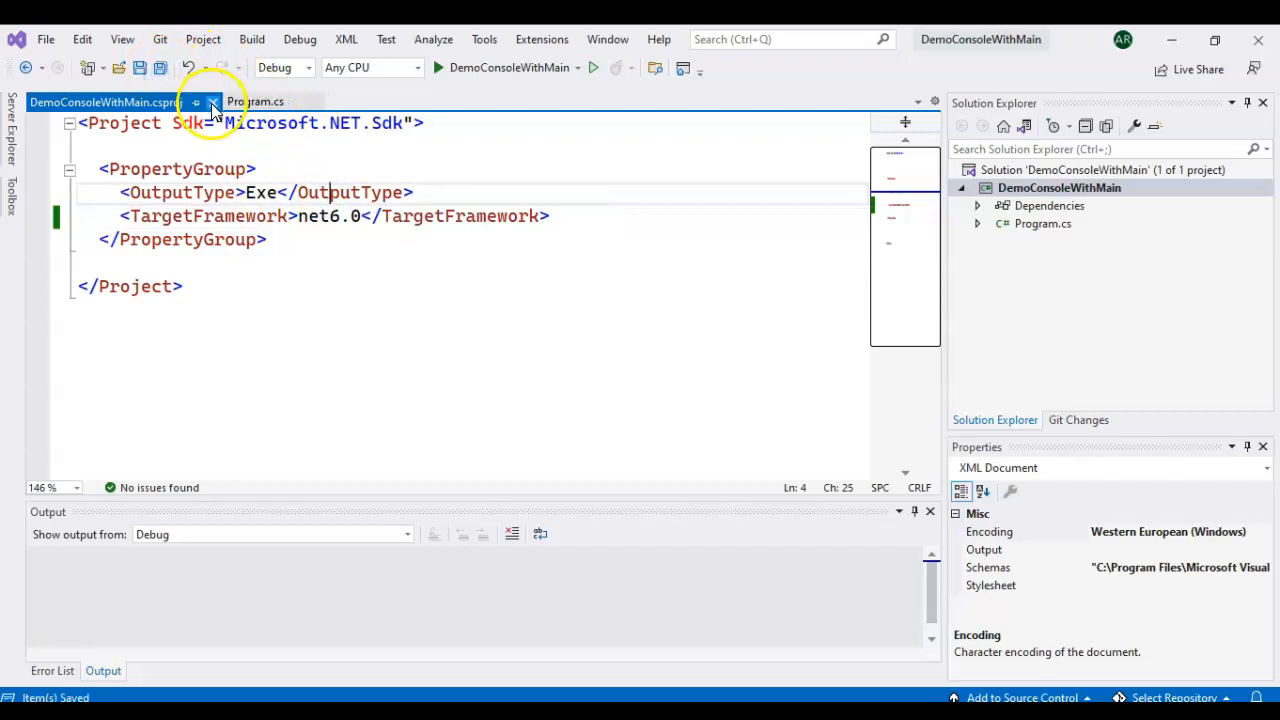
mouse_move(212, 100)
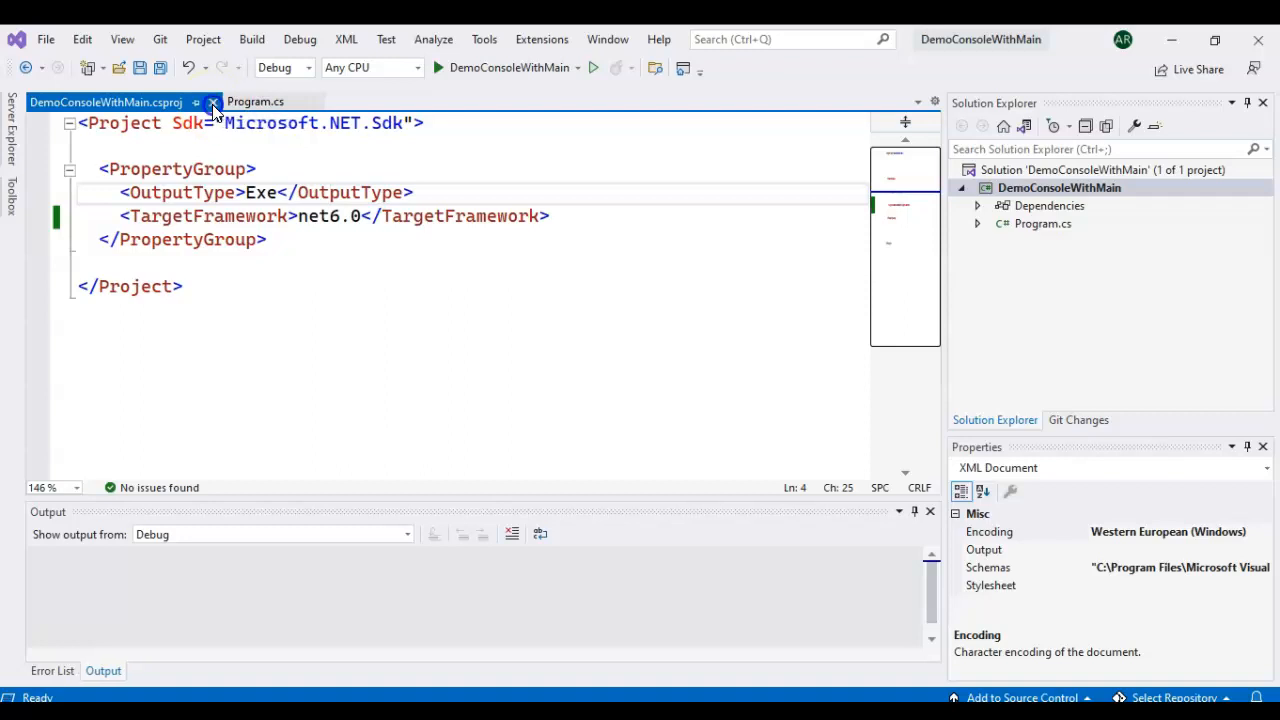
Close the .csproj and return to Program.cs showing the Main method and Hello World line.
click(256, 100)
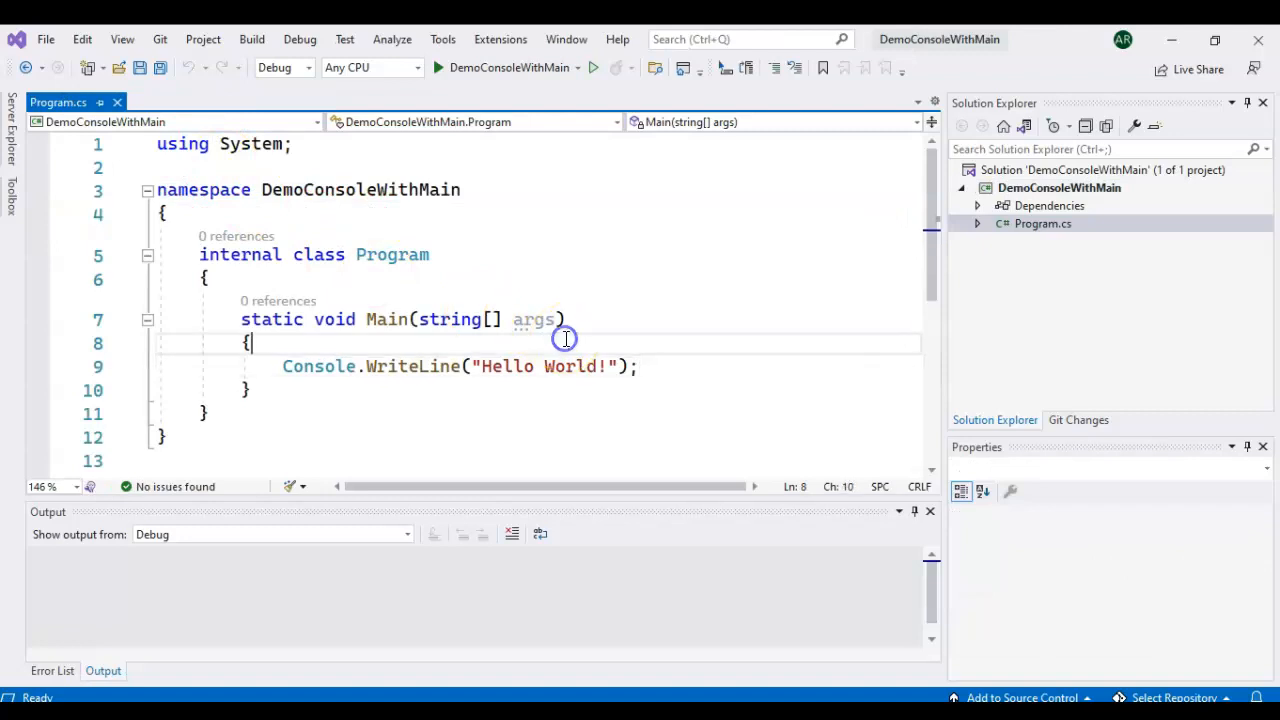
mouse_move(1010, 208)
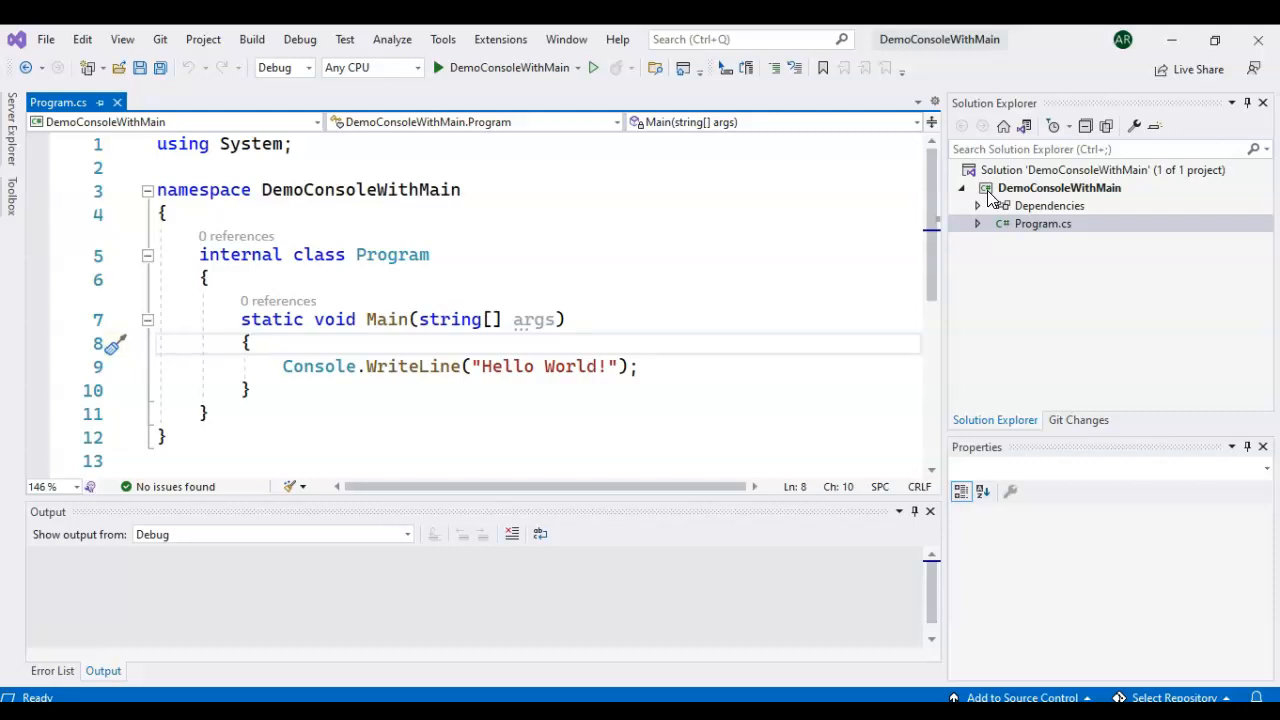
click(250, 344)
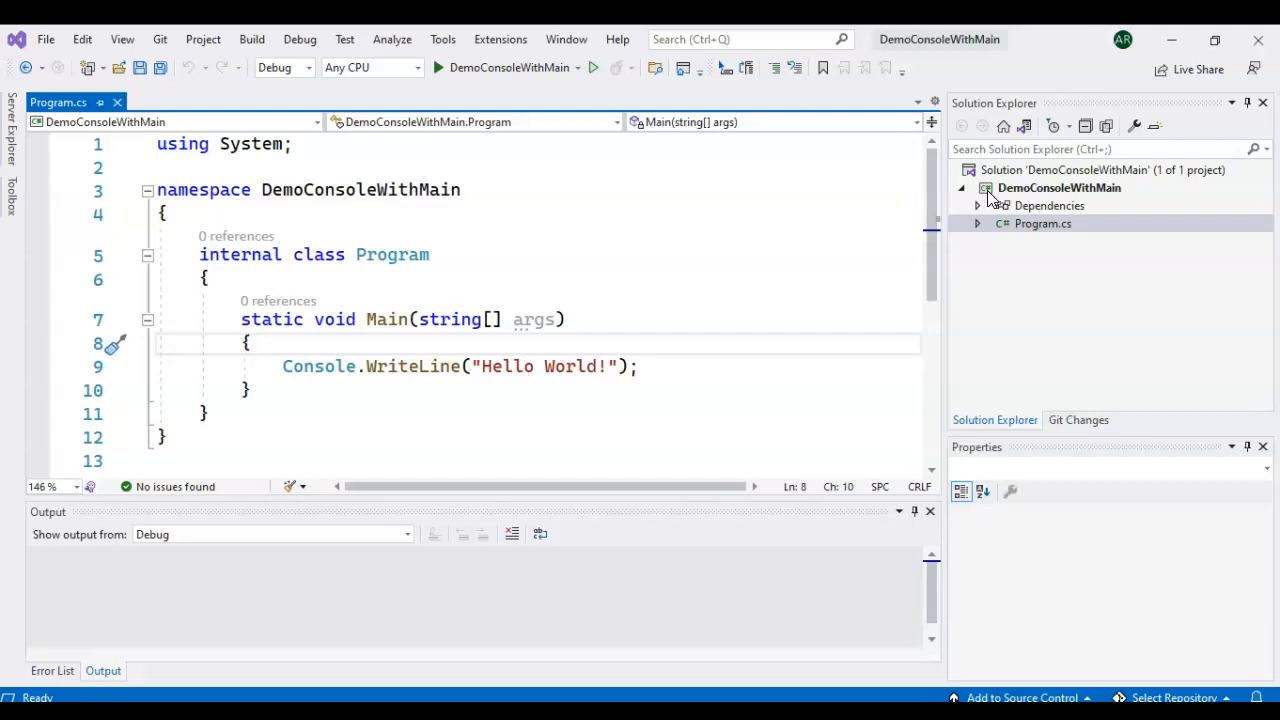
click(250, 344)
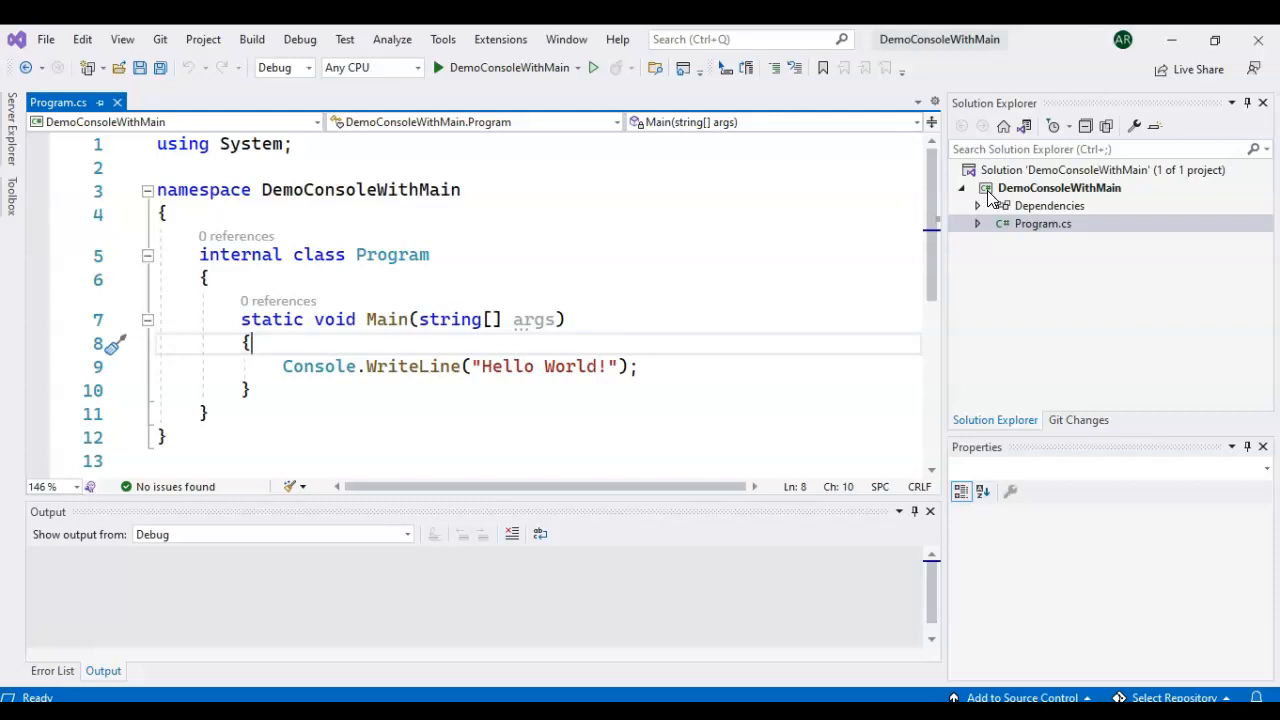
double_click(412, 366)
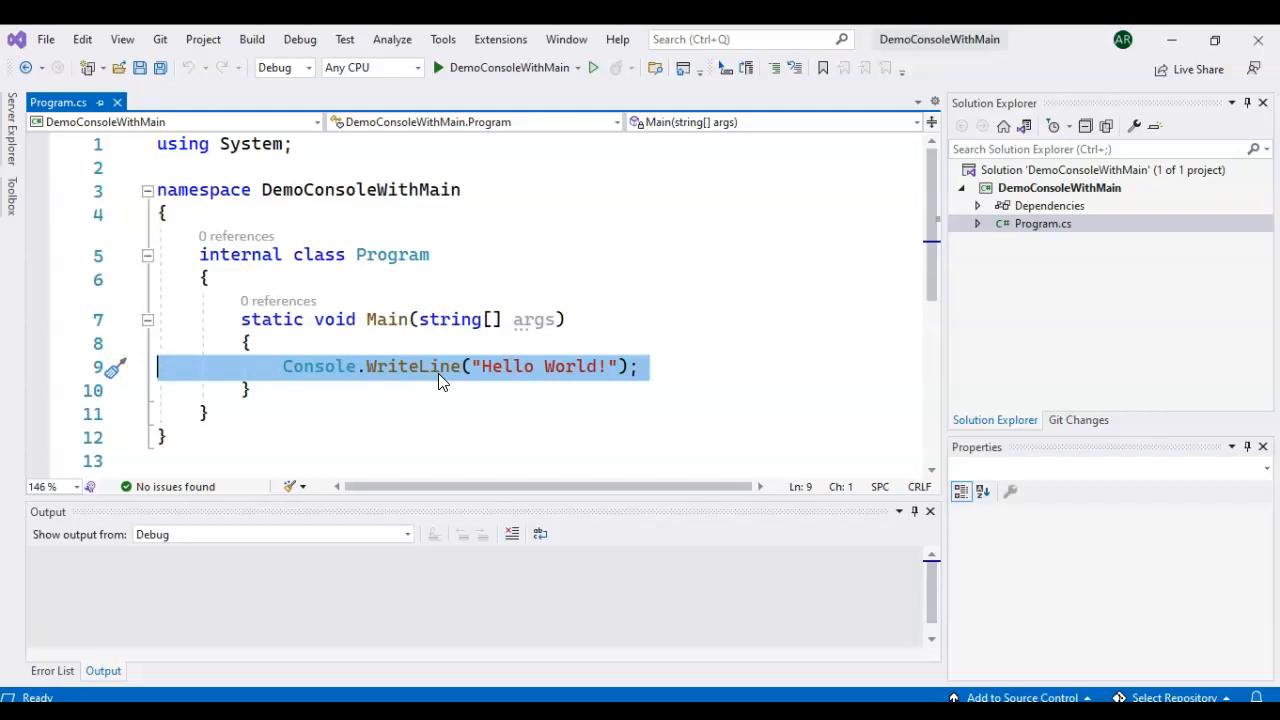
mouse_move(368, 310)
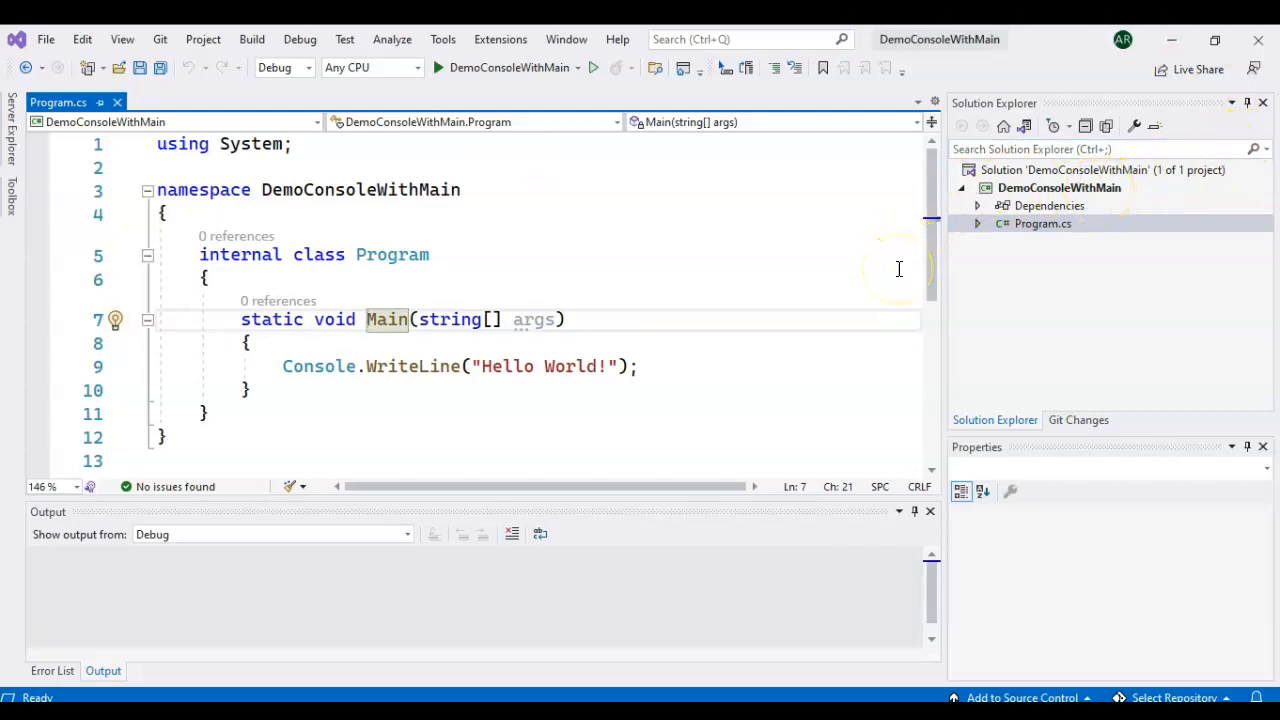
mouse_move(898, 268)
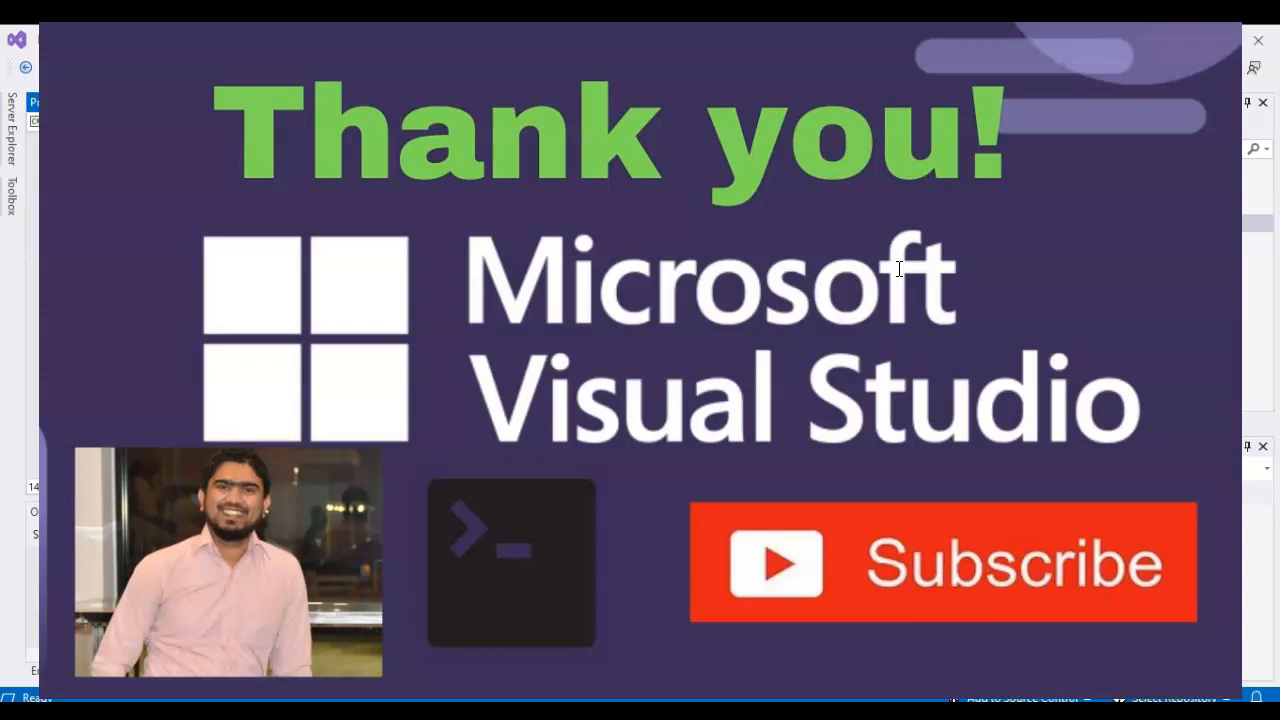
mouse_move(720, 400)
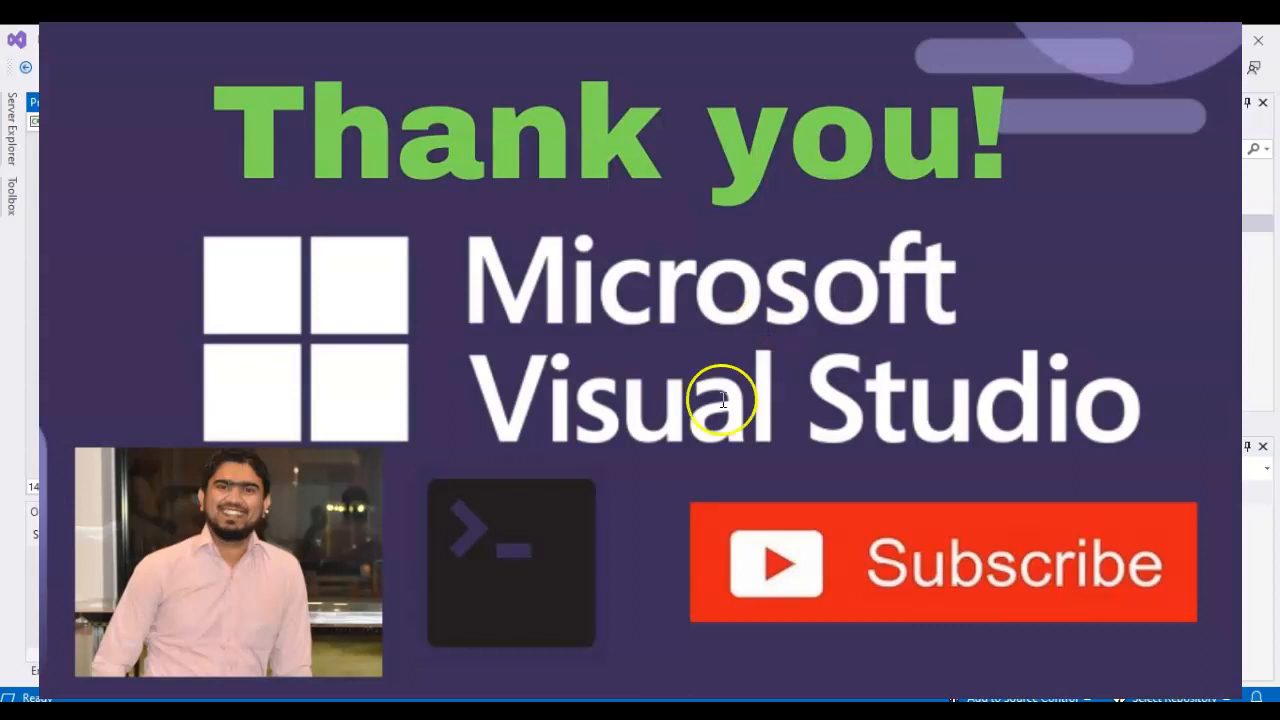